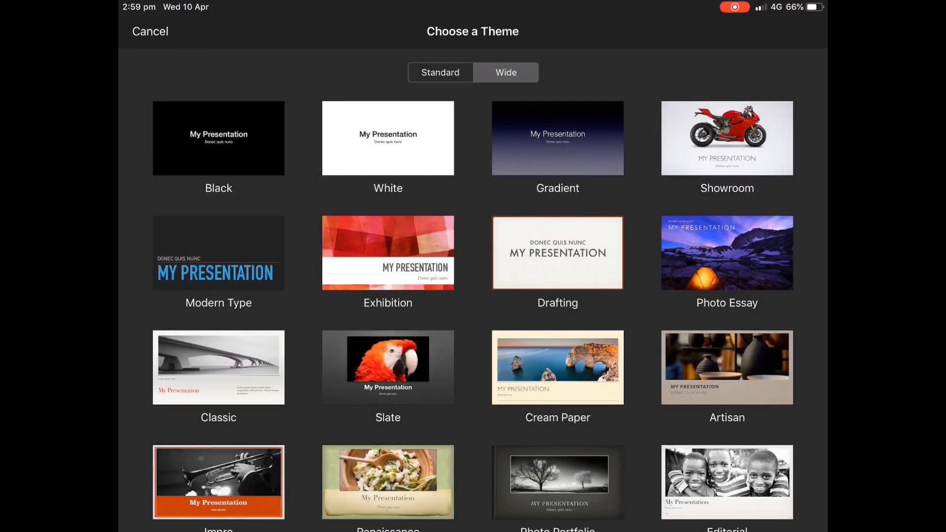
# Step: Start a White widescreen presentation and delete the title and subtitle placeholders
pyautogui.click(388, 137)
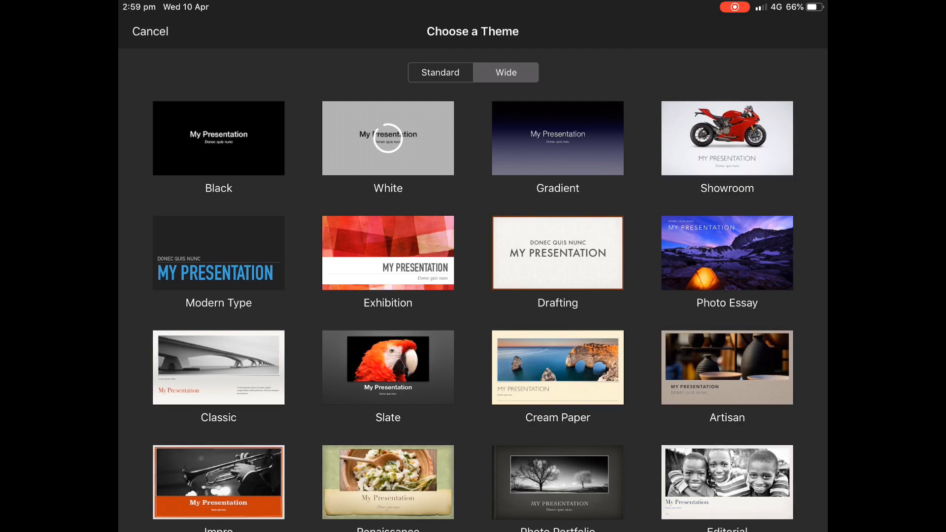
pyautogui.click(388, 138)
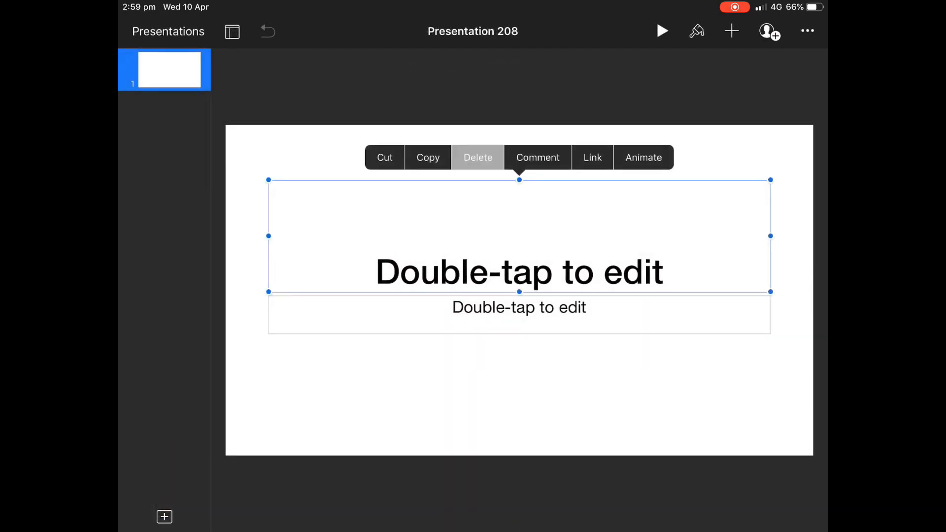
pyautogui.click(478, 158)
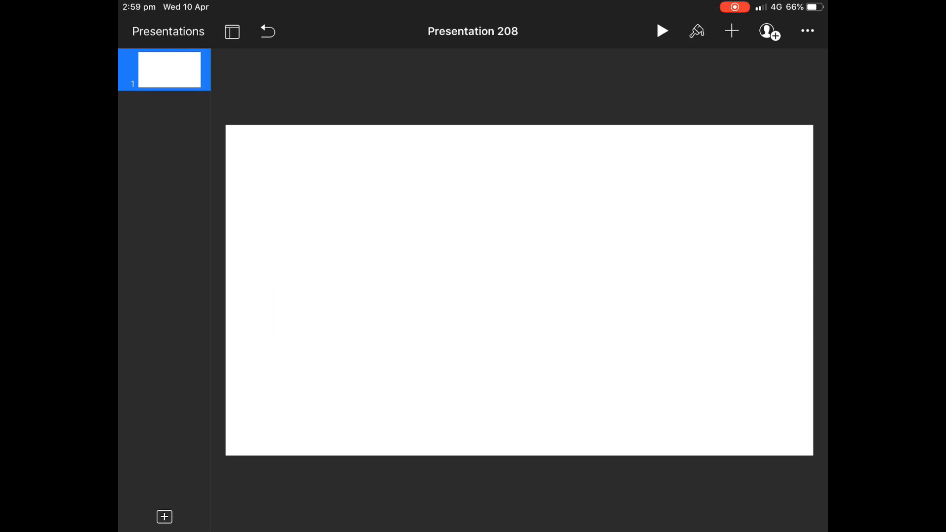
# Step: Set a custom slide size of 2000 × 1000 points in Document Setup
pyautogui.click(807, 31)
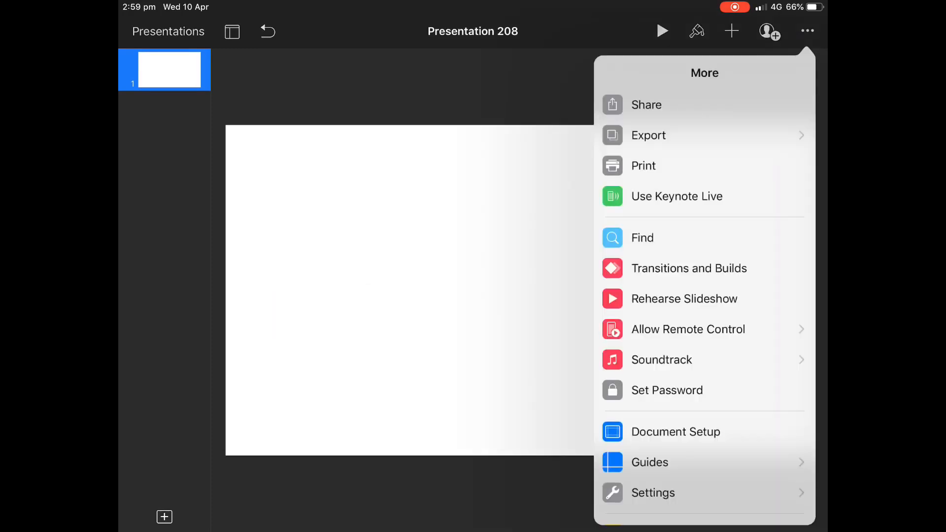
pyautogui.click(675, 432)
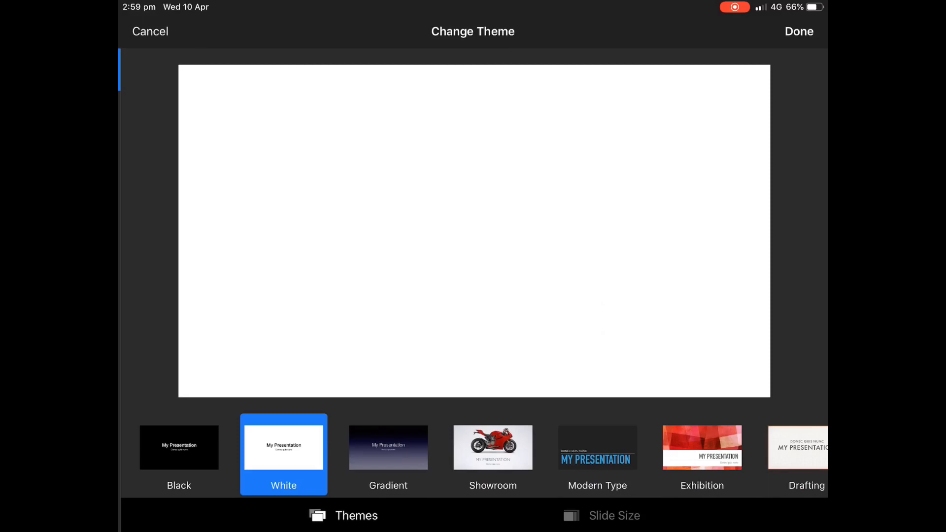
pyautogui.click(613, 515)
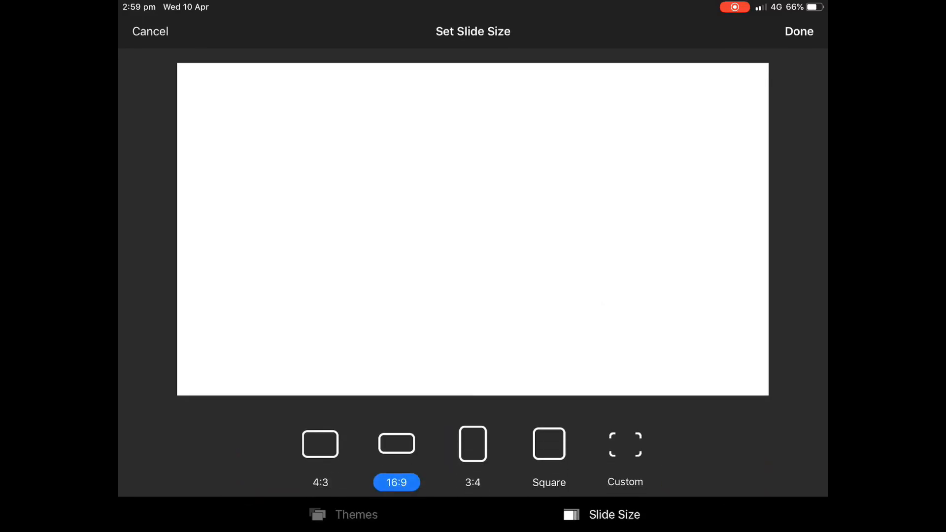
pyautogui.click(624, 444)
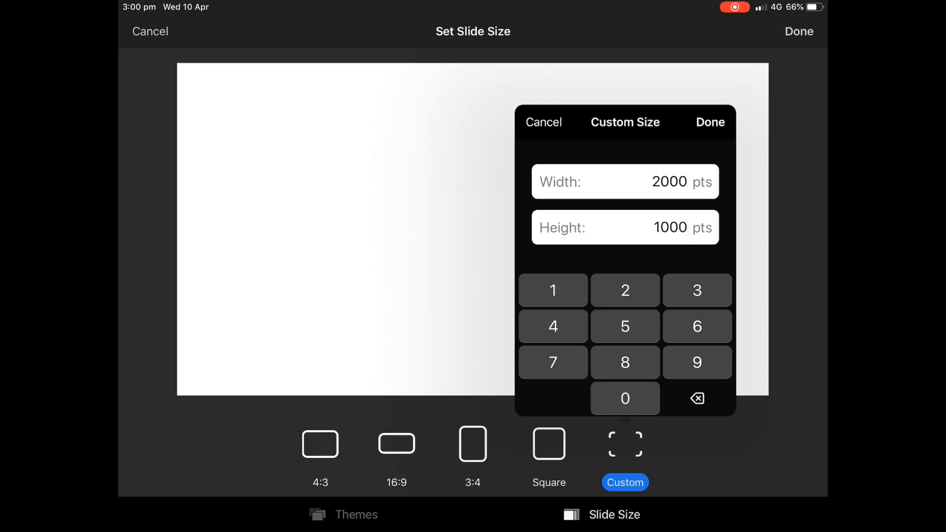
pyautogui.click(709, 122)
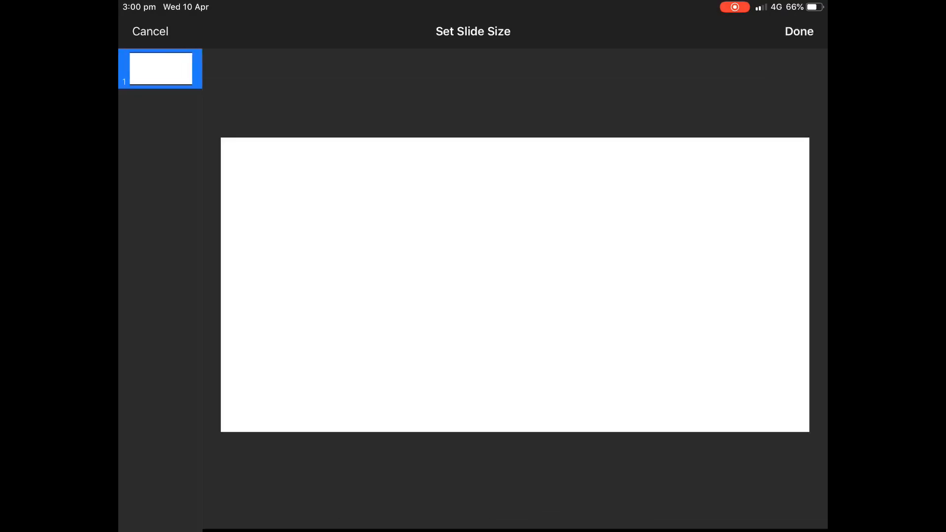
pyautogui.click(798, 30)
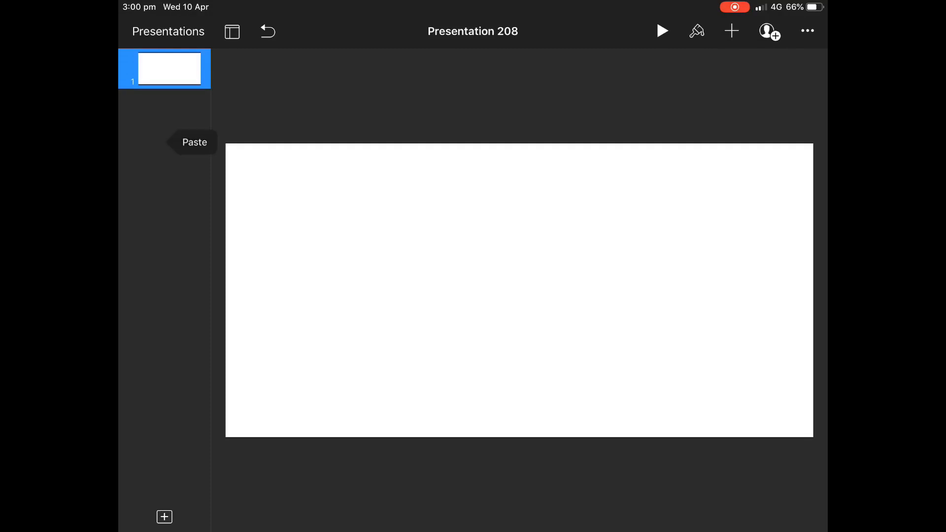
# Step: Paste the night-sky factory reference panorama as slide 2, then return to slide 1
pyautogui.click(194, 142)
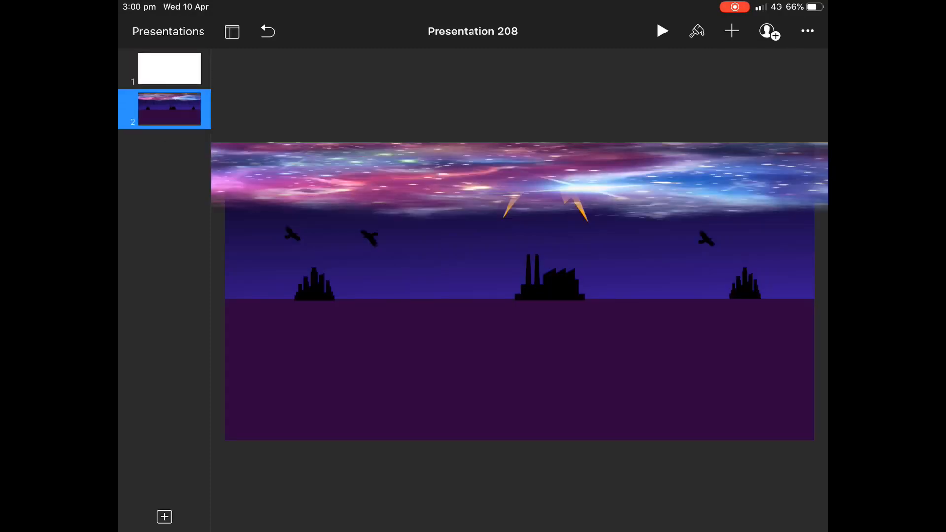
pyautogui.click(169, 68)
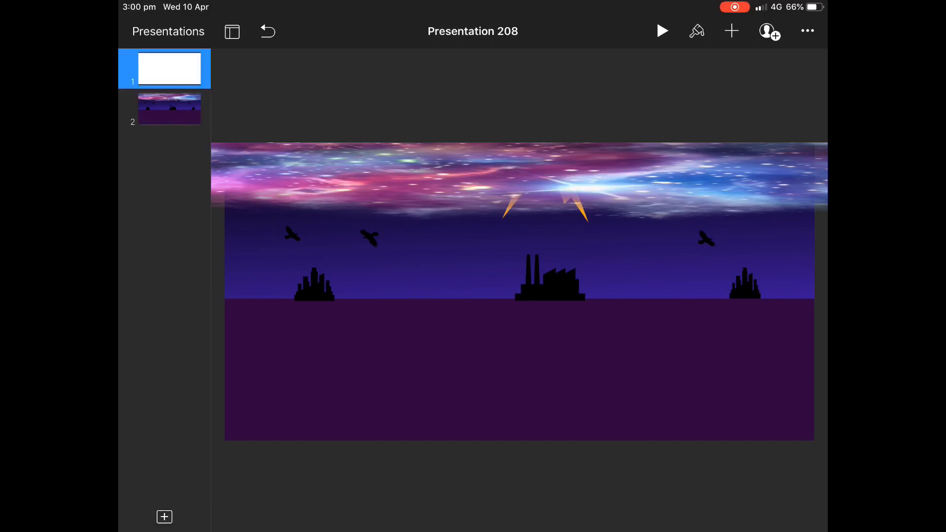
pyautogui.click(730, 31)
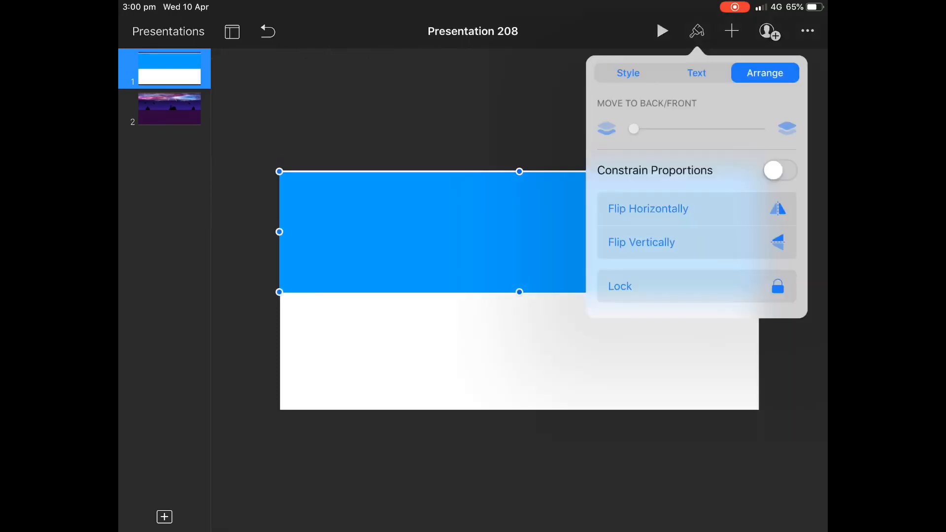
# Step: Add black rectangles covering the upper half and most of the lower half of slide 1
pyautogui.click(627, 73)
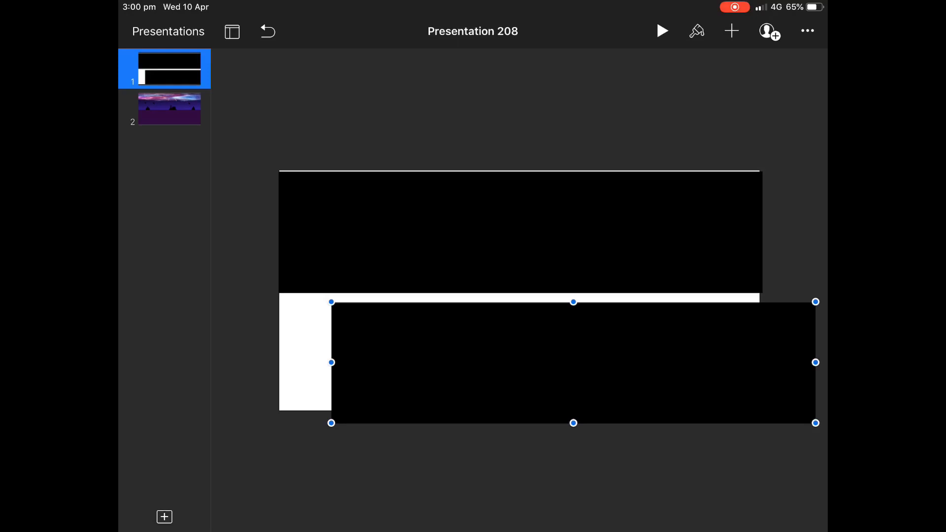
# Step: Fill the lower rectangle with a solid dark indigo colour
pyautogui.click(696, 31)
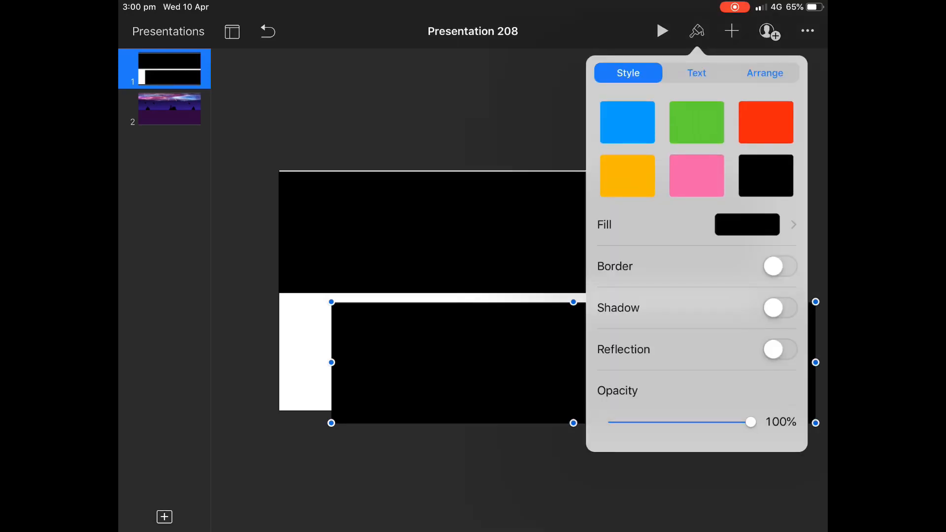
pyautogui.click(747, 224)
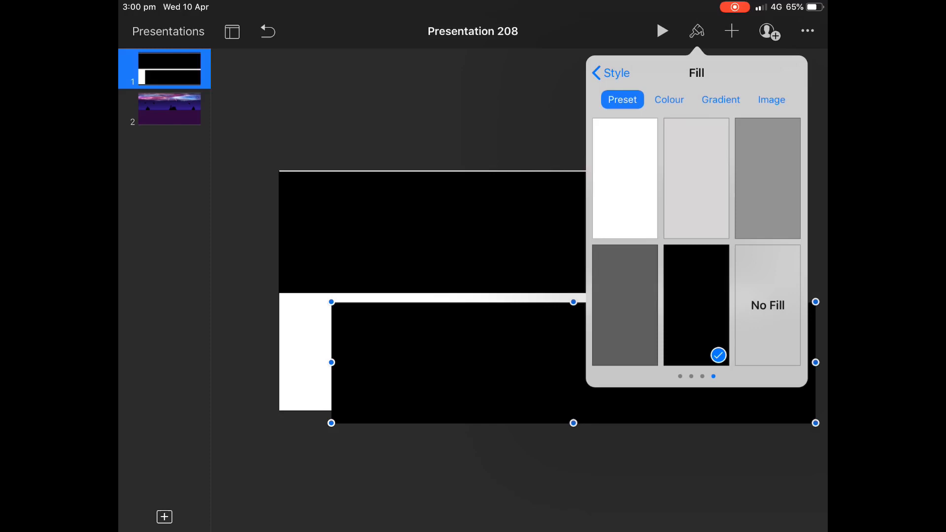
pyautogui.click(668, 100)
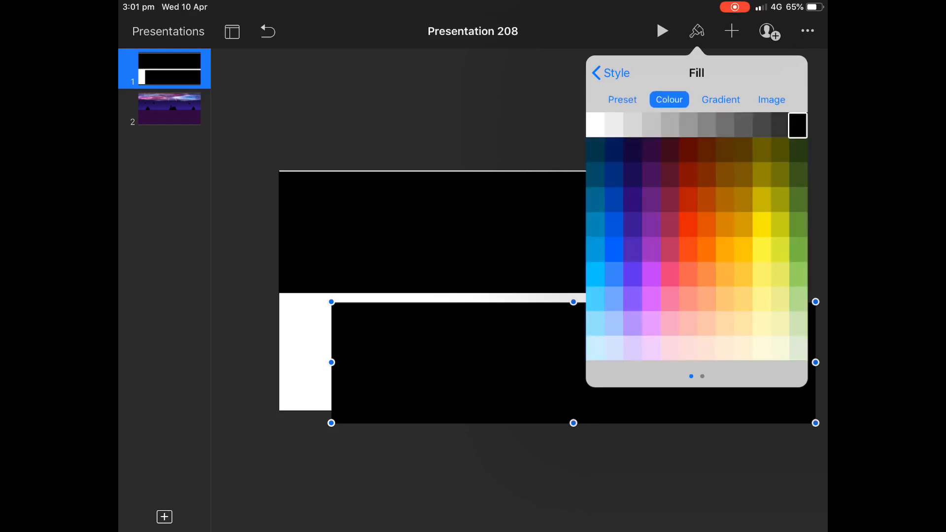
pyautogui.click(588, 156)
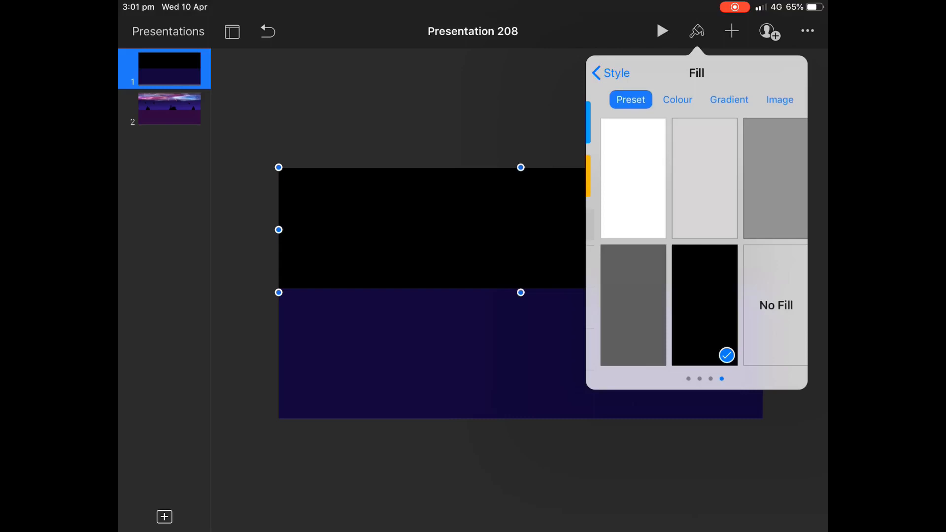
# Step: Give the upper rectangle a gradient fill starting from black
pyautogui.click(720, 100)
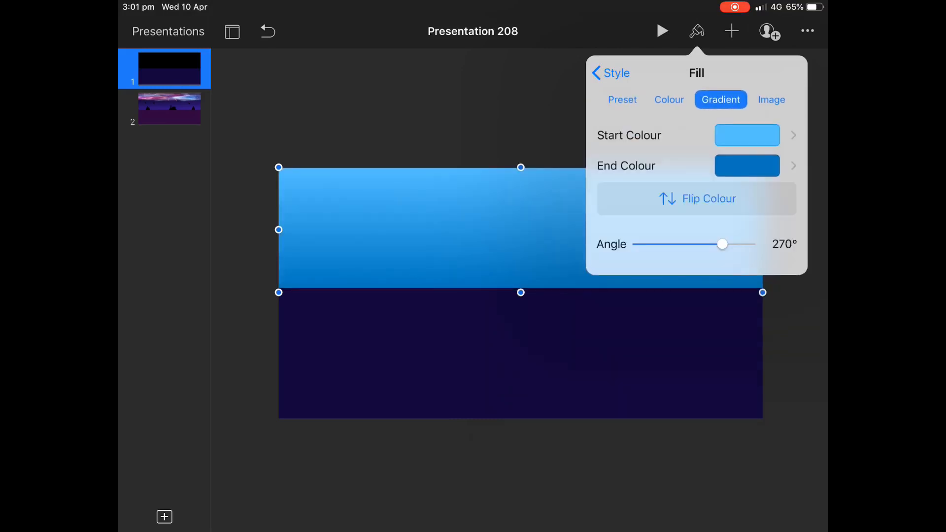
pyautogui.click(747, 135)
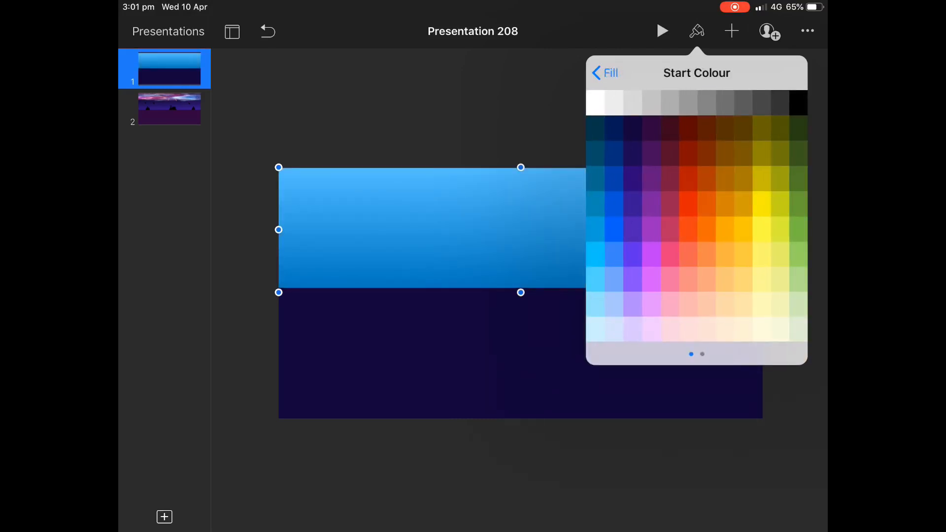
pyautogui.click(632, 153)
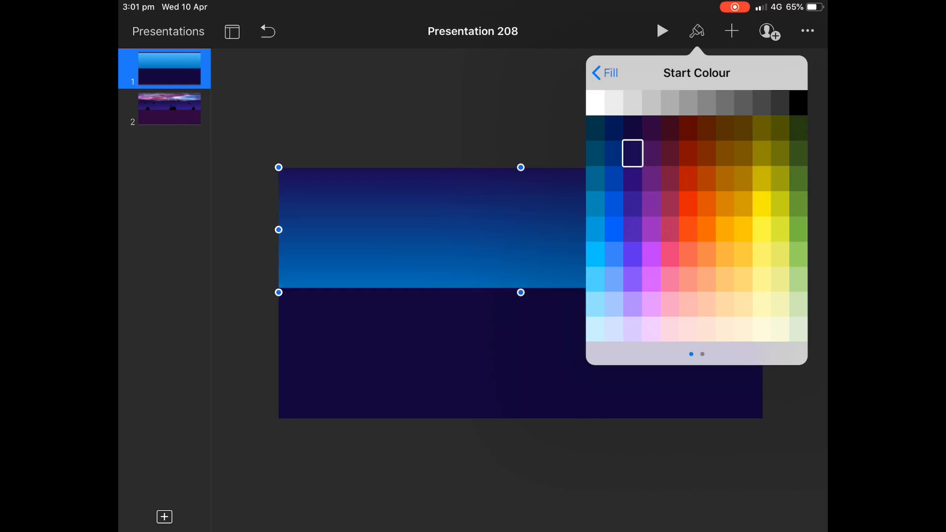
pyautogui.click(797, 103)
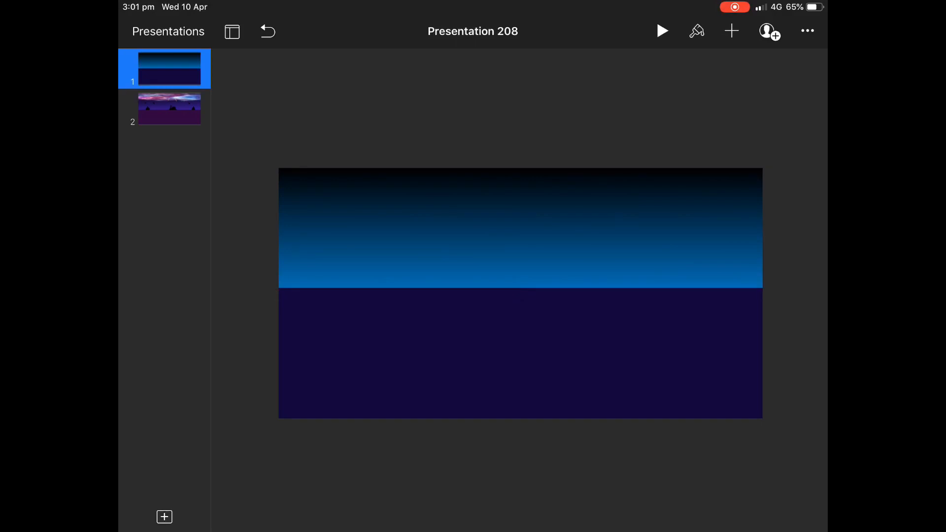
pyautogui.click(731, 30)
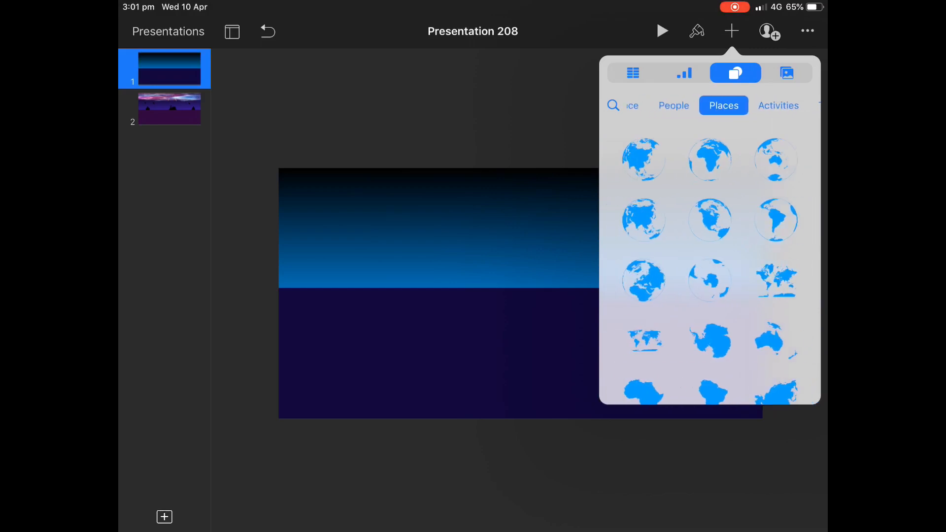
# Step: Place a large black factory silhouette centred on the horizon, plus smaller copies near each edge
pyautogui.scroll(-3)
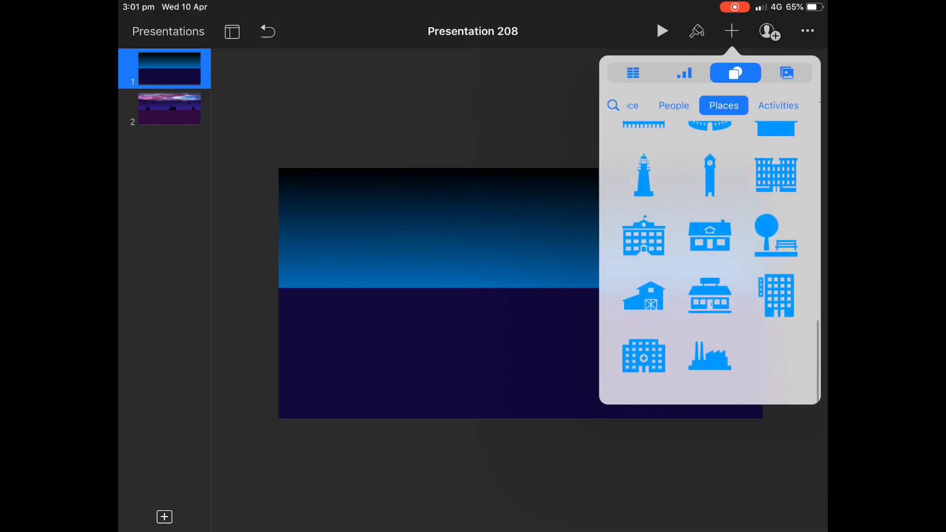
pyautogui.click(709, 355)
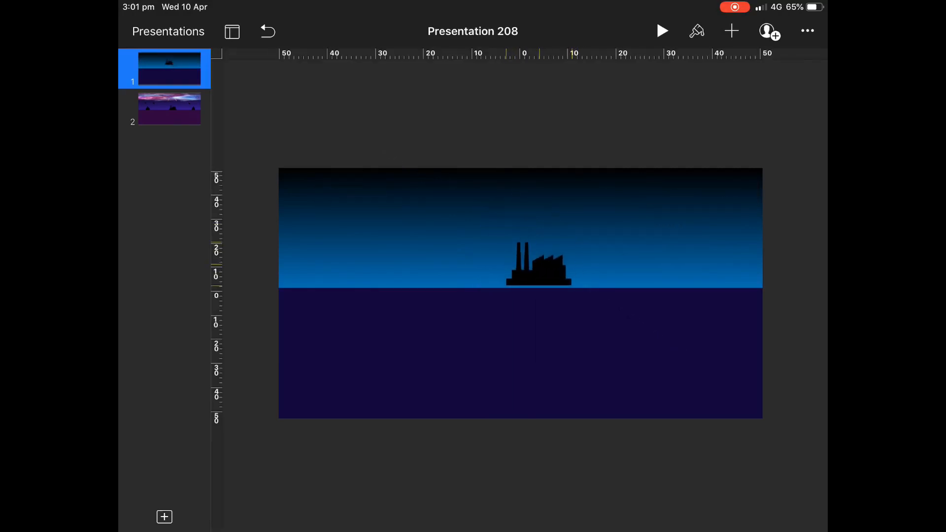
pyautogui.click(535, 266)
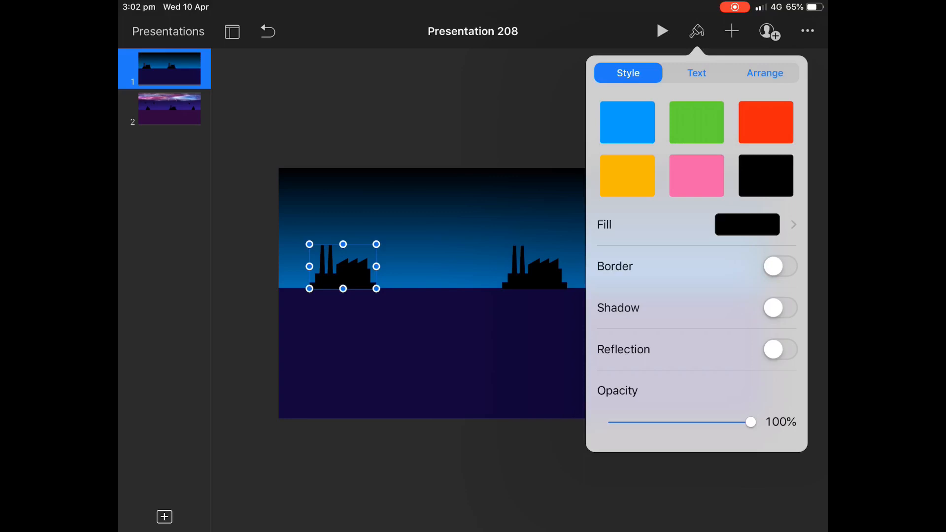
pyautogui.click(764, 72)
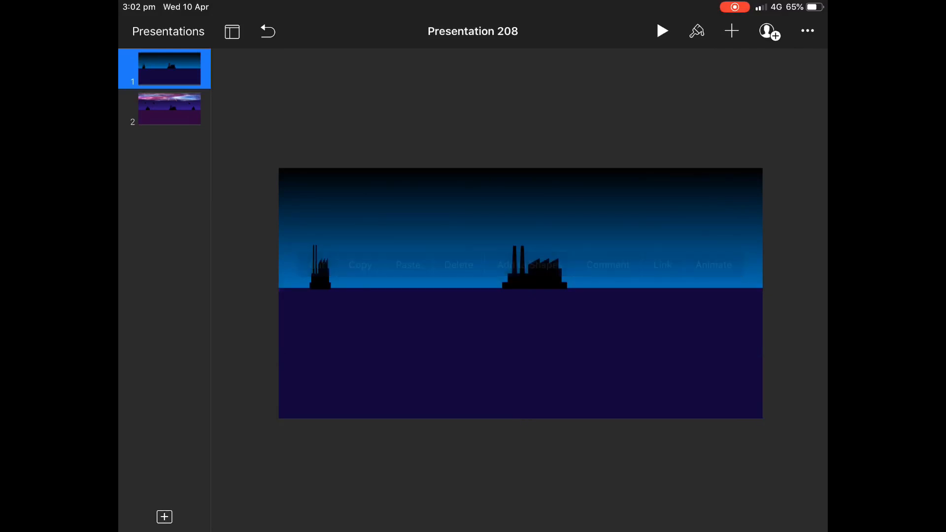
pyautogui.click(319, 266)
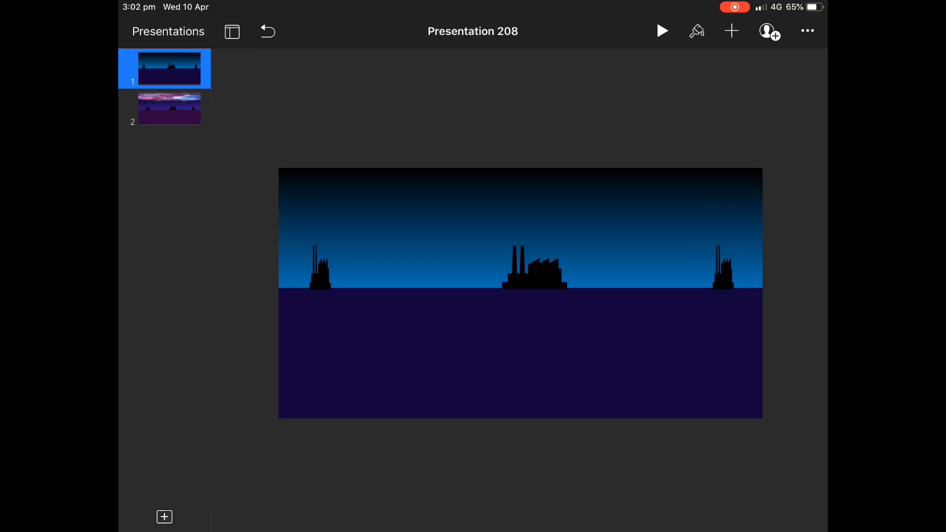
pyautogui.click(731, 30)
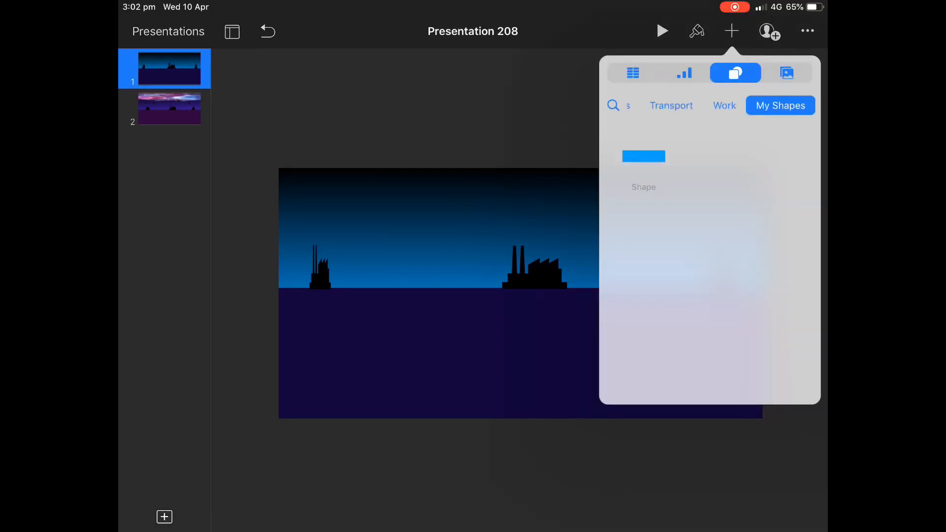
# Step: Insert the flying bird shape from Animals on the left and make it solid black
pyautogui.click(671, 105)
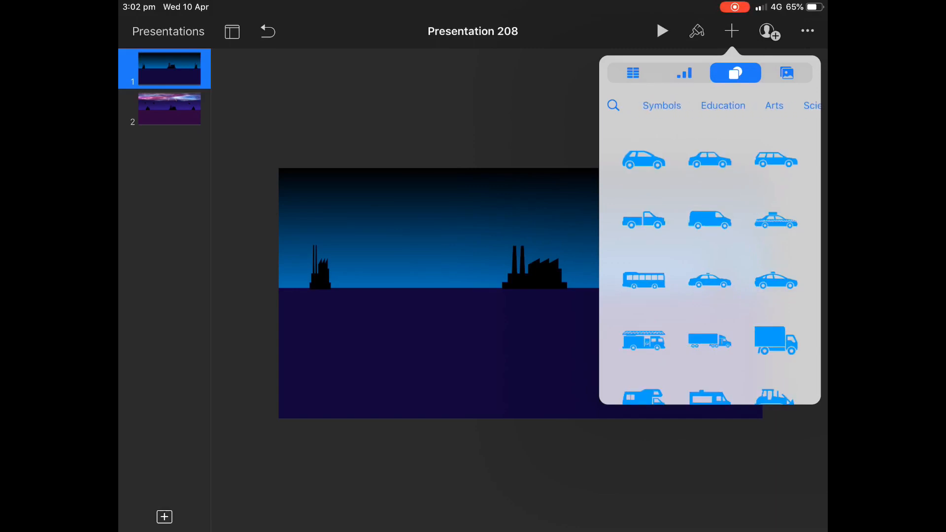
pyautogui.hscroll(-3)
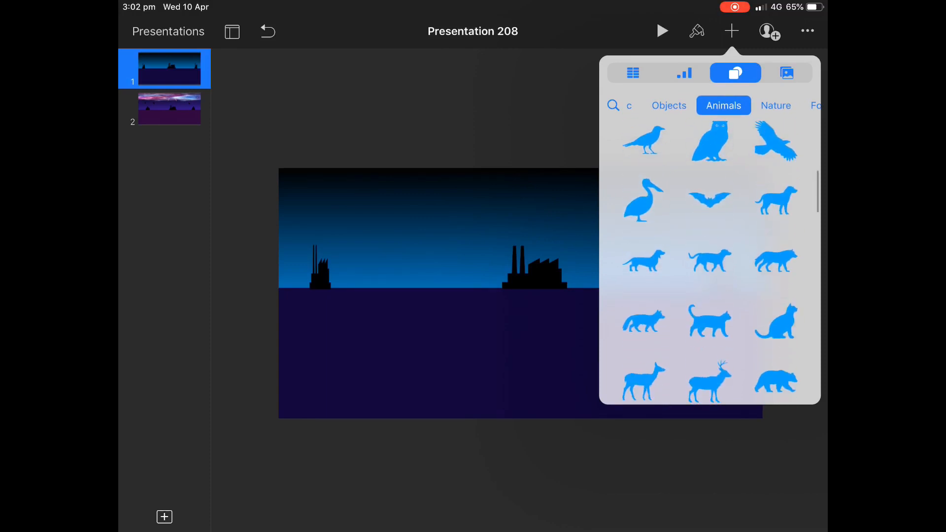
pyautogui.click(776, 142)
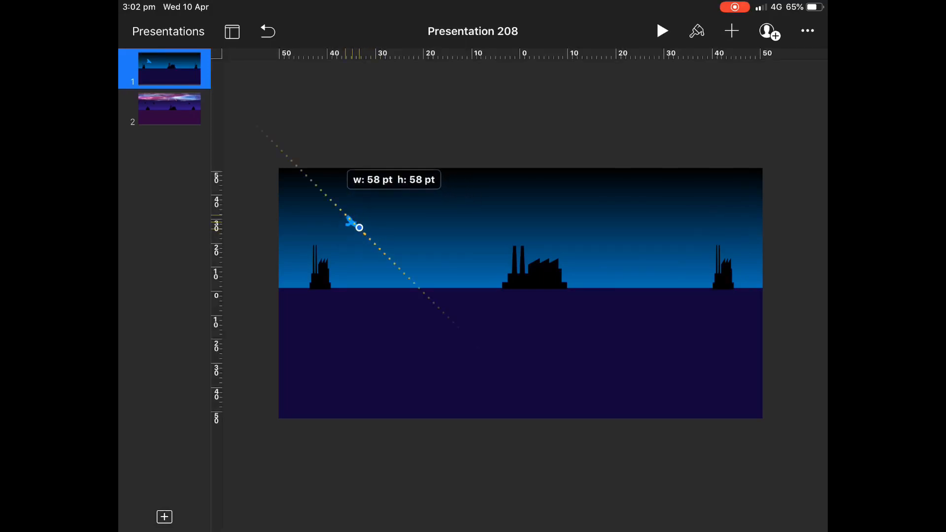
pyautogui.click(696, 30)
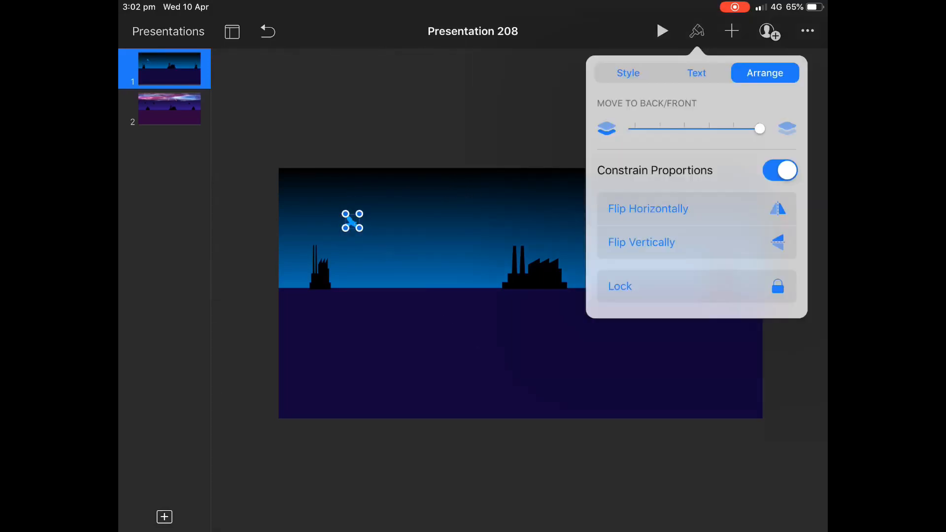
pyautogui.click(627, 73)
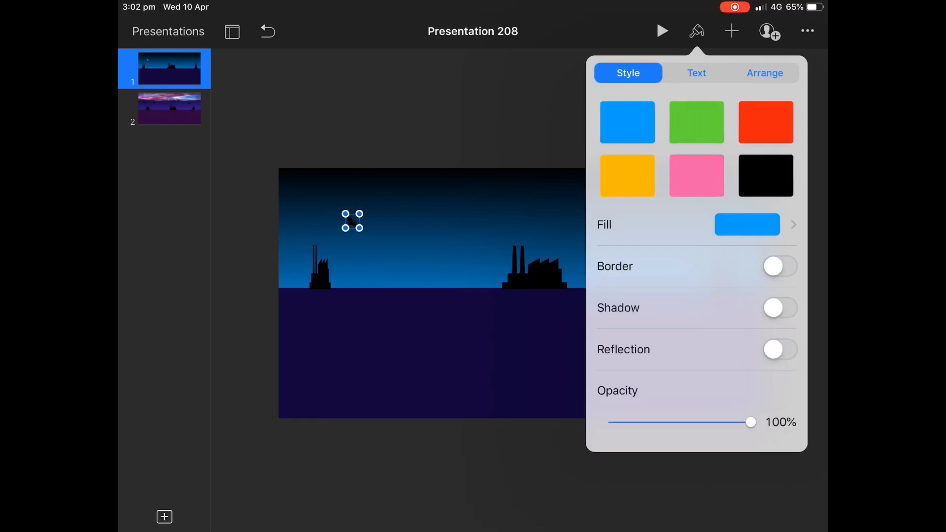
pyautogui.click(352, 220)
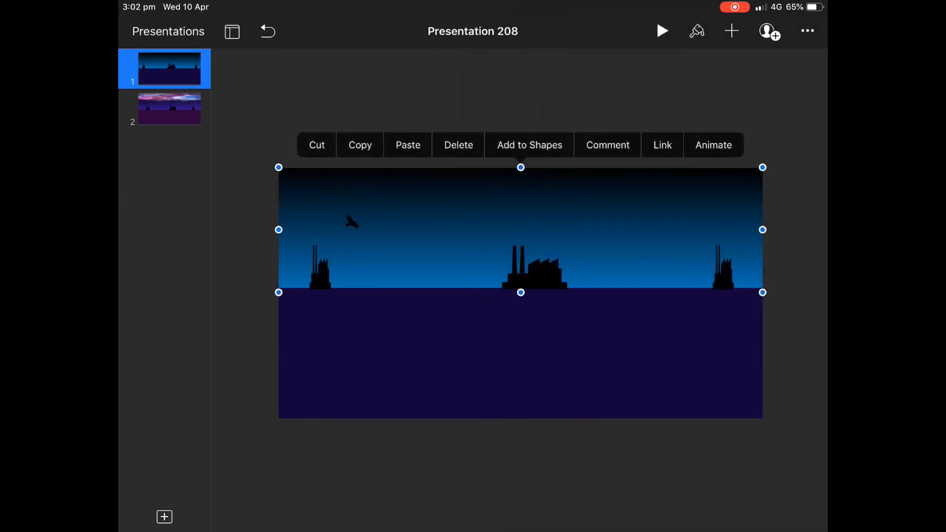
# Step: Add a second black bird above the central factory
pyautogui.click(527, 242)
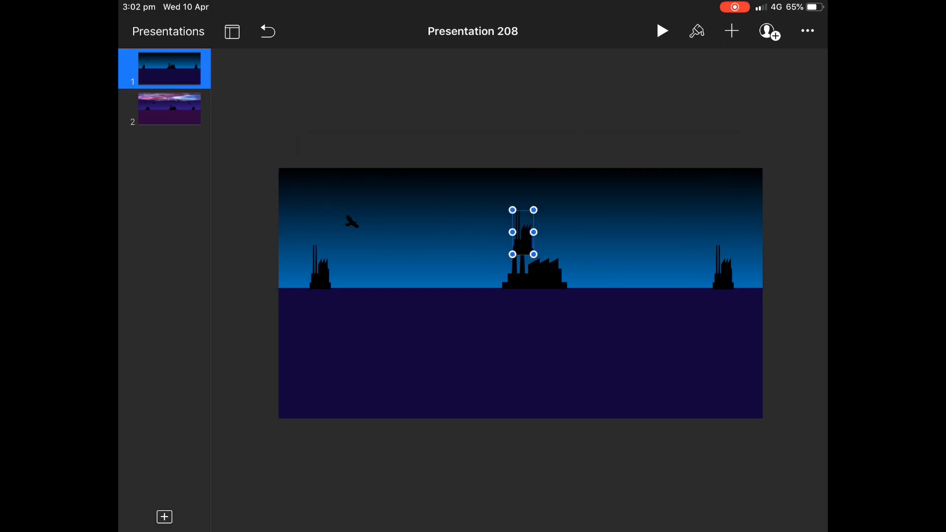
pyautogui.click(422, 362)
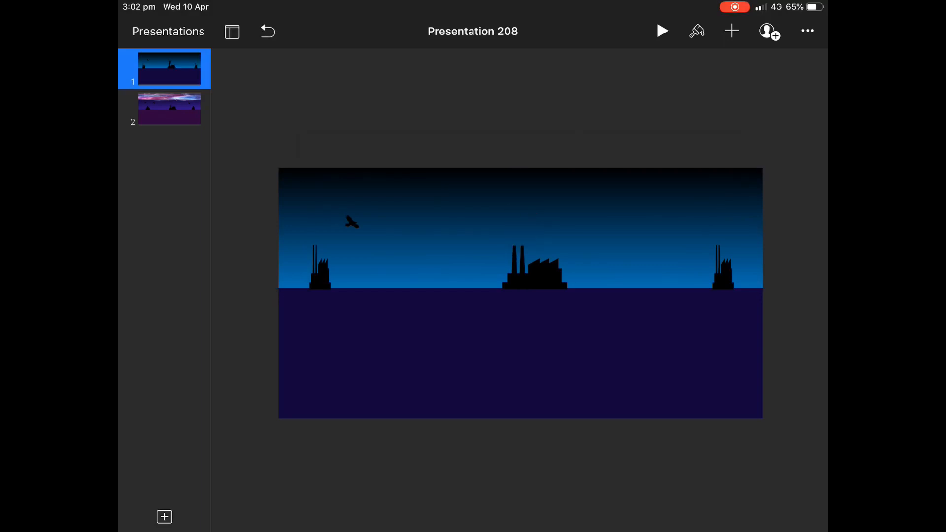
pyautogui.click(352, 220)
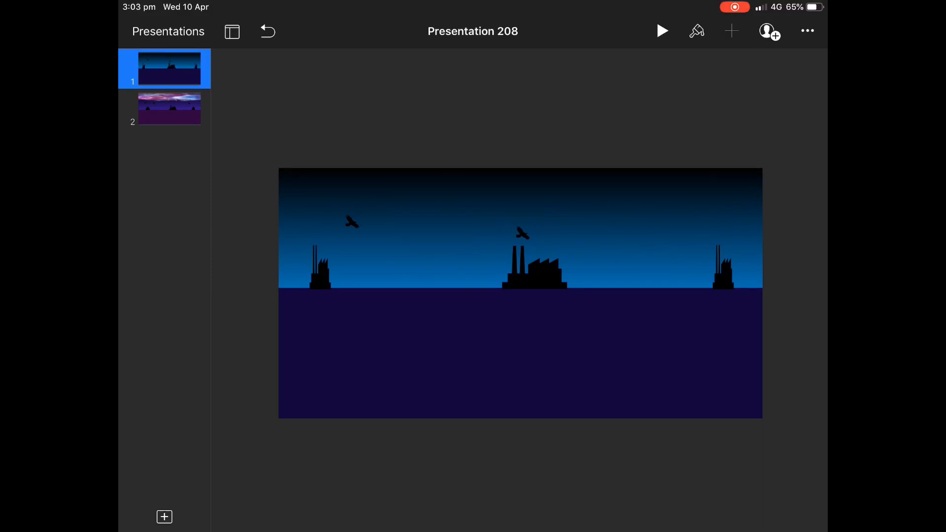
# Step: Insert a white Lightning shape above the central factory and duplicate it beside the first
pyautogui.click(731, 31)
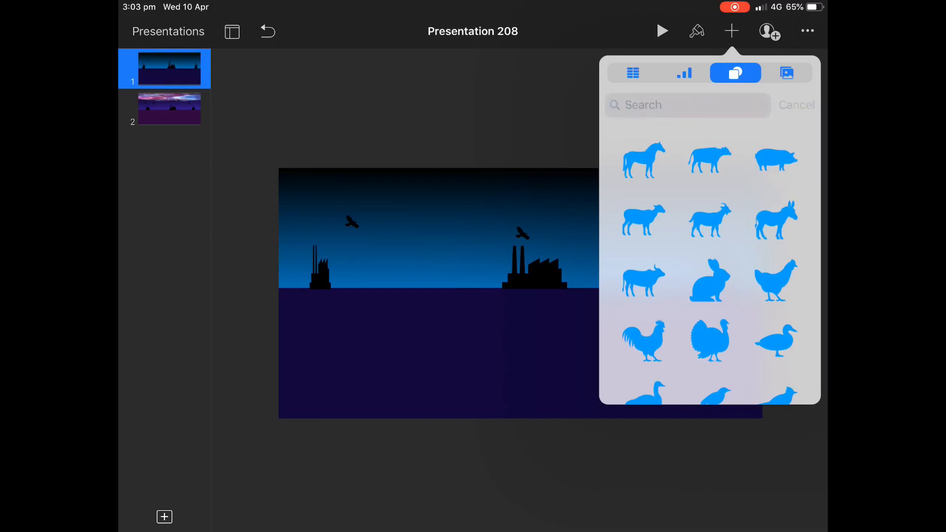
pyautogui.write('Light')
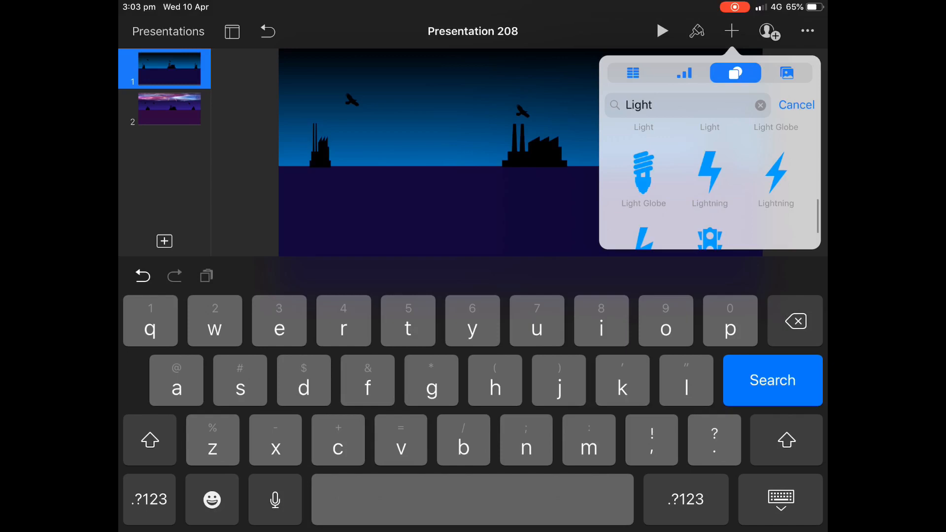
pyautogui.click(710, 177)
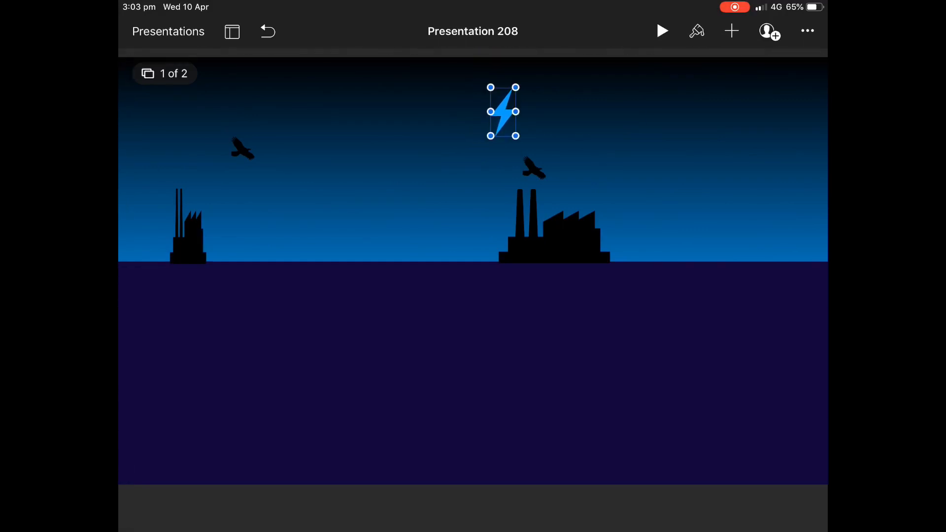
pyautogui.click(695, 30)
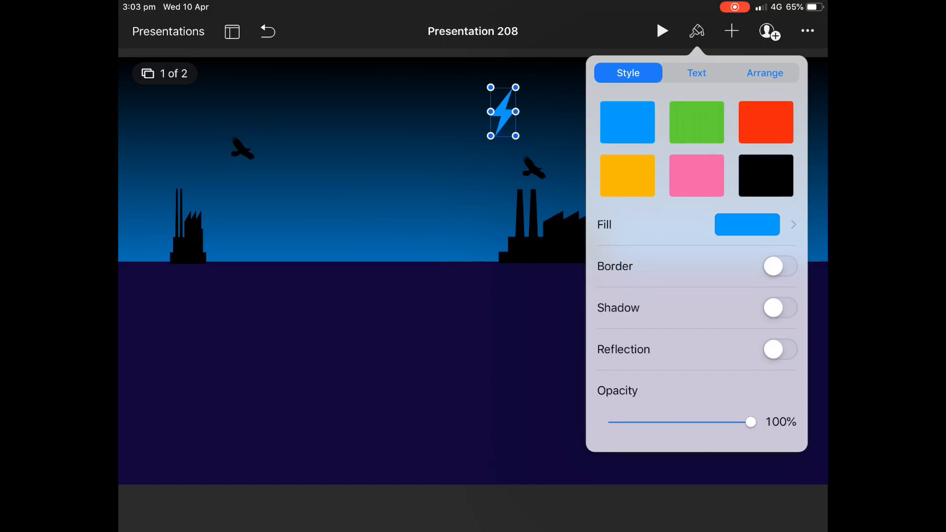
pyautogui.click(747, 225)
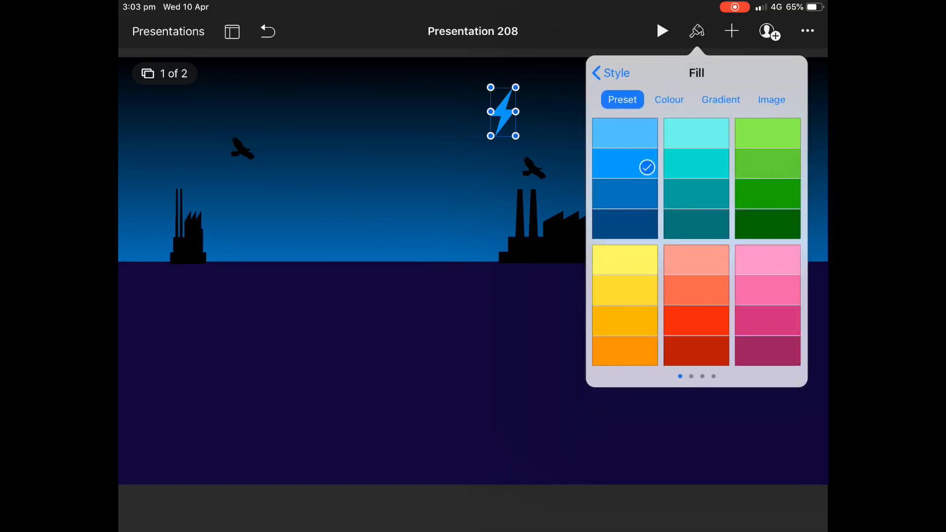
pyautogui.click(668, 99)
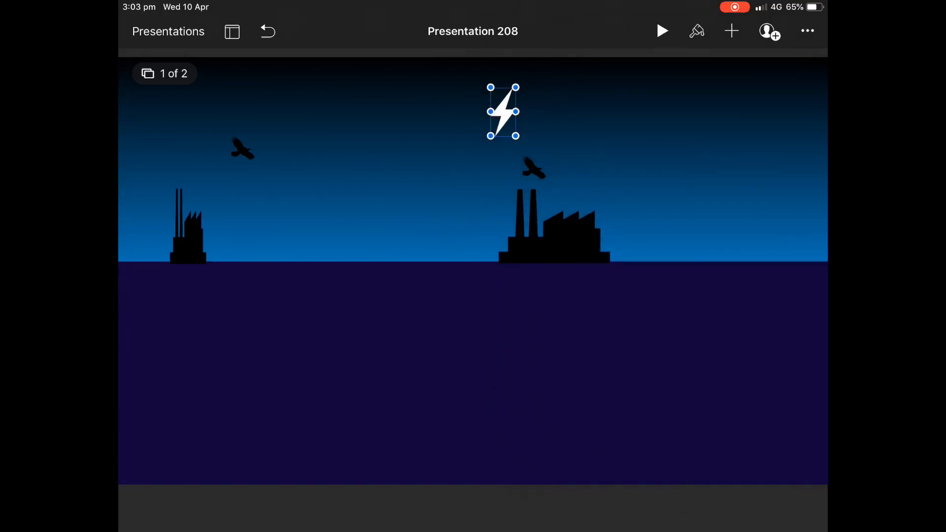
pyautogui.click(503, 111)
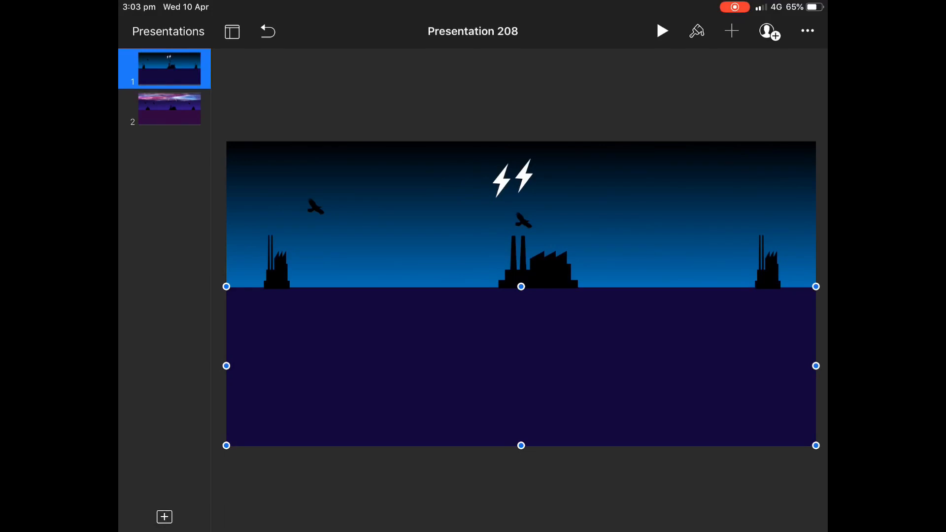
# Step: Insert the pink-and-blue nebula photo from All Photos and begin stretching it wide
pyautogui.click(731, 30)
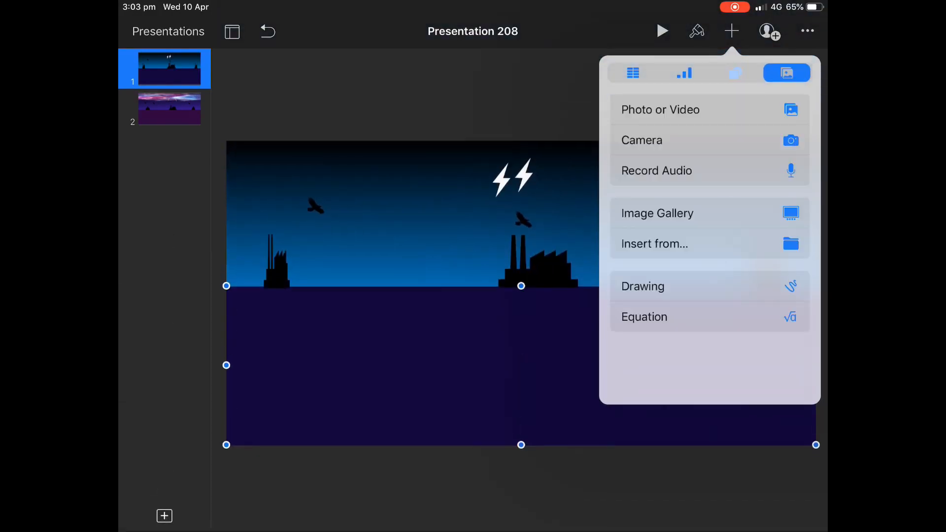
pyautogui.click(660, 109)
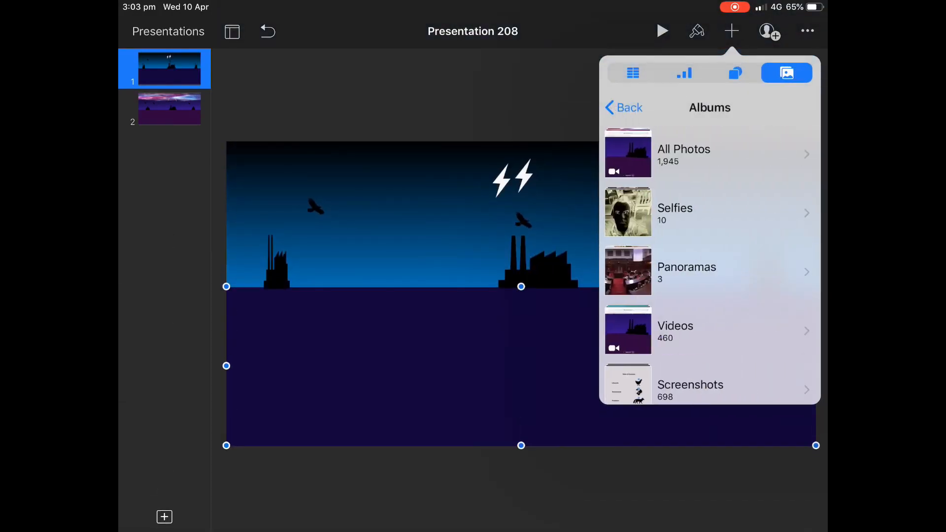
pyautogui.click(683, 154)
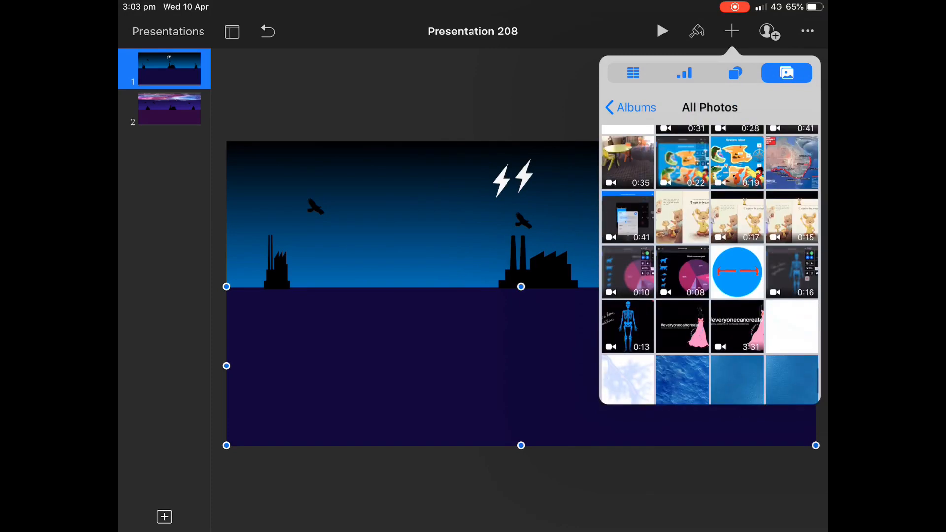
pyautogui.scroll(3)
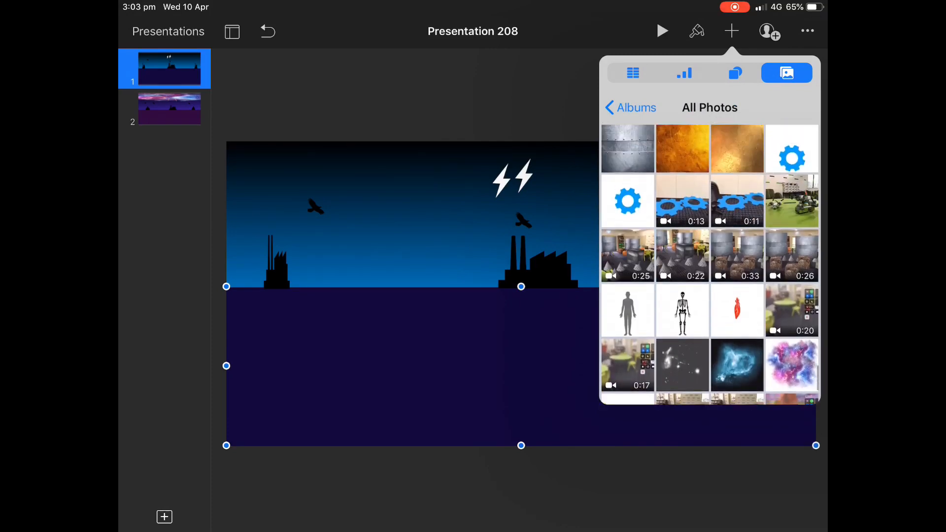
pyautogui.click(791, 366)
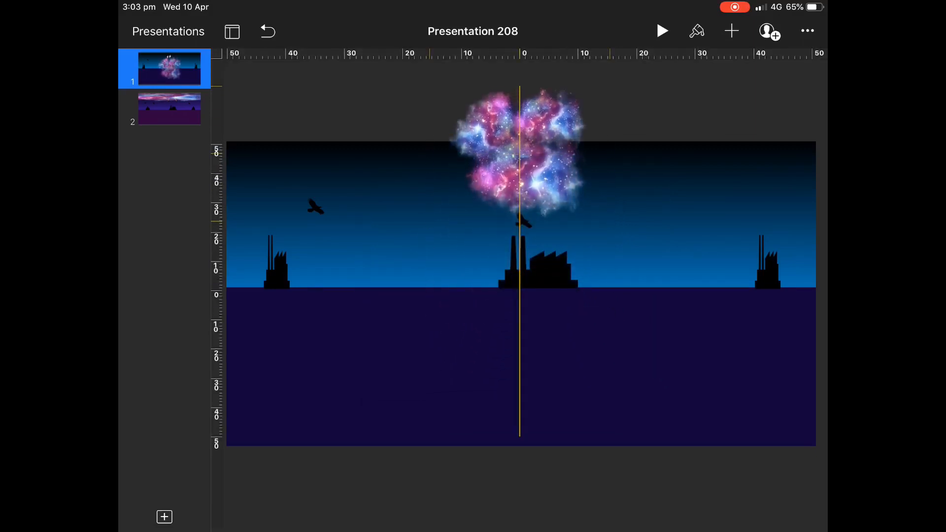
pyautogui.click(519, 144)
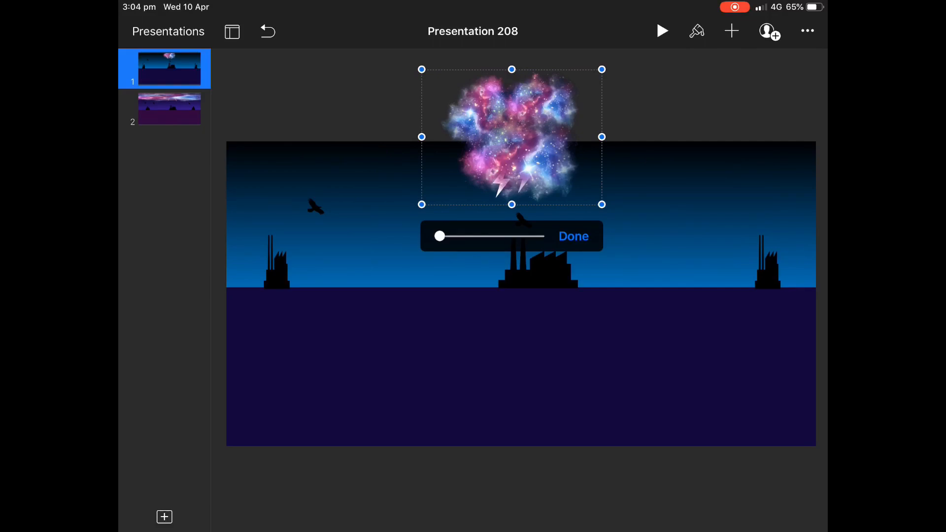
pyautogui.click(572, 236)
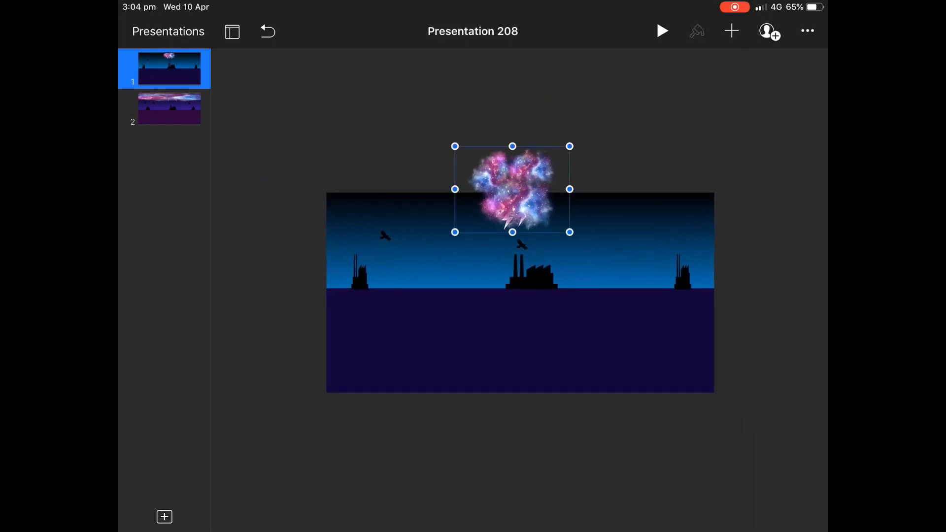
pyautogui.click(696, 31)
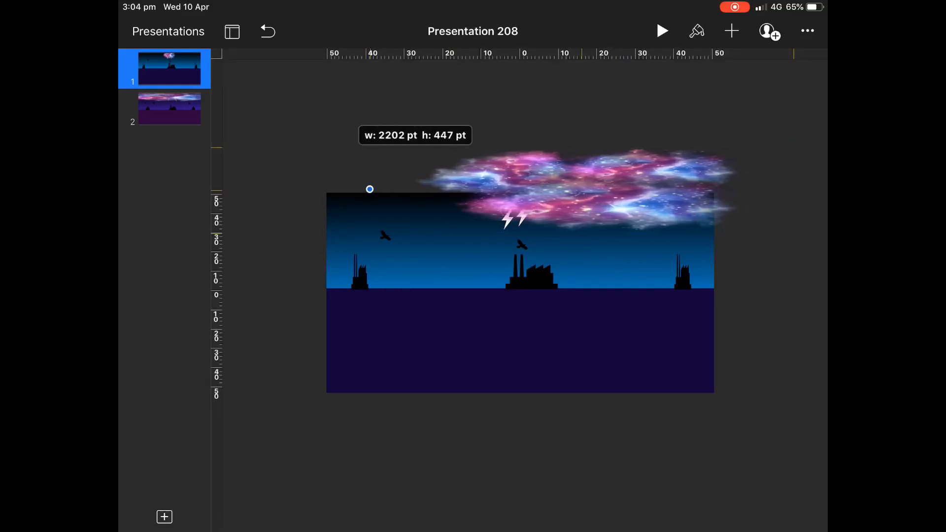
# Step: Move the nebula to the top edge, flatten it, and widen it past both sides
pyautogui.moveTo(370, 188); pyautogui.dragTo(223, 175)
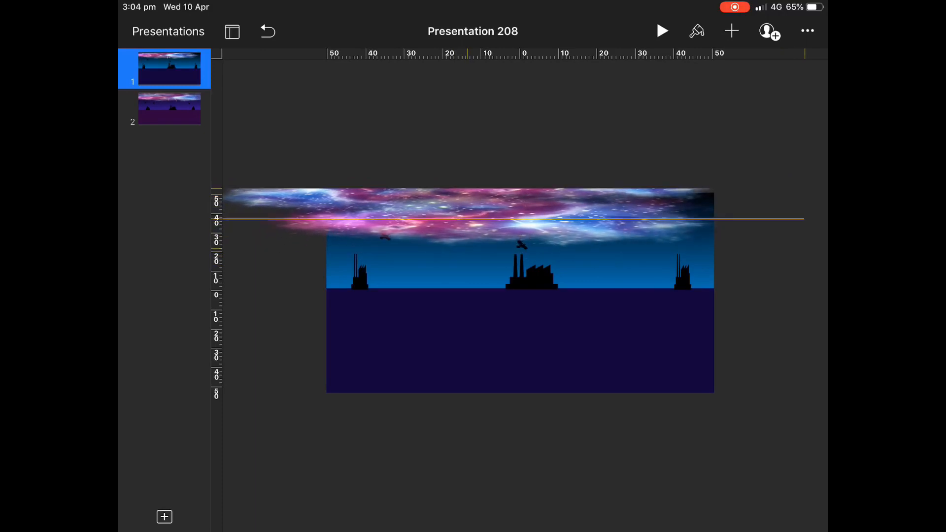
pyautogui.click(470, 217)
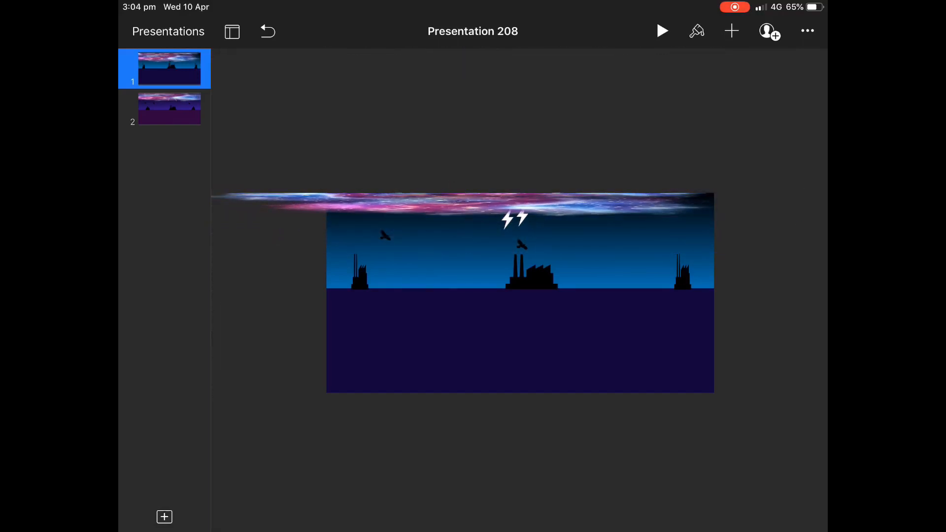
pyautogui.click(231, 30)
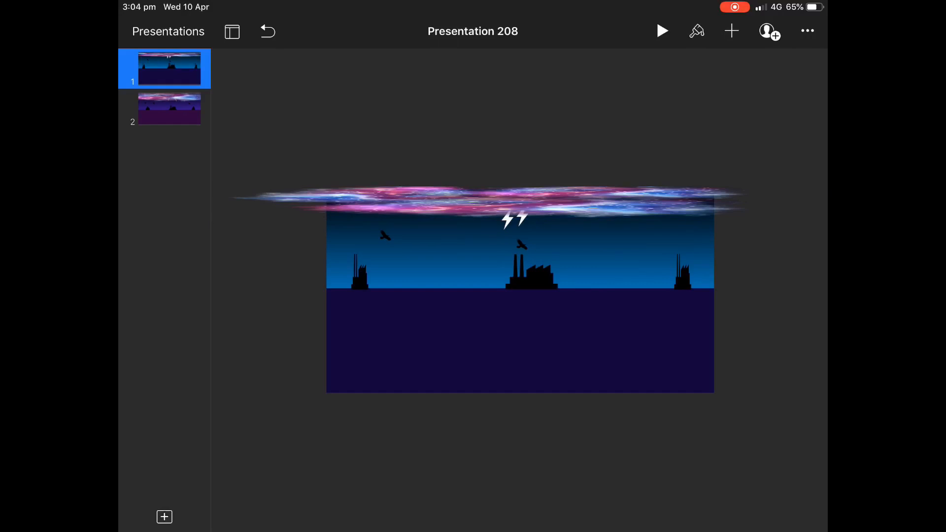
# Step: Export both night-sky slides via Export > Images and save the 2 images to Photos
pyautogui.click(806, 30)
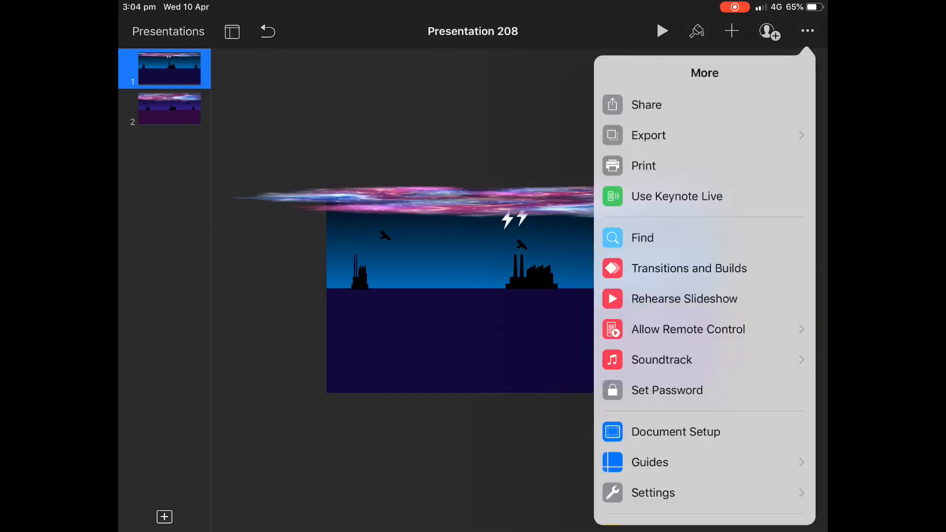
pyautogui.click(648, 135)
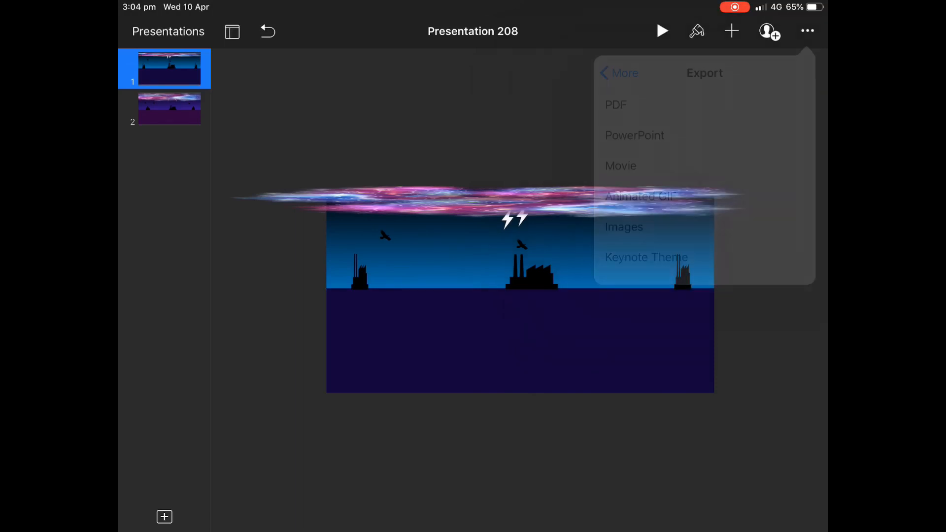
pyautogui.click(623, 226)
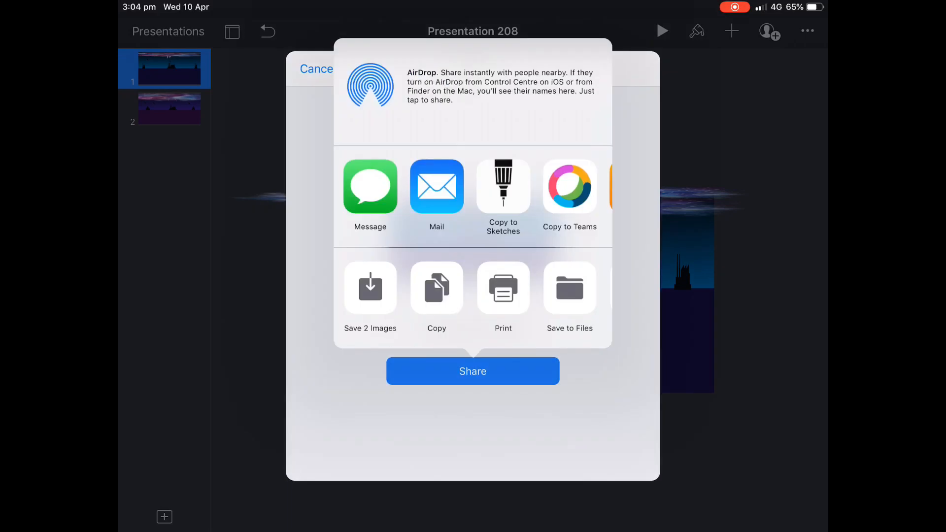
pyautogui.click(316, 69)
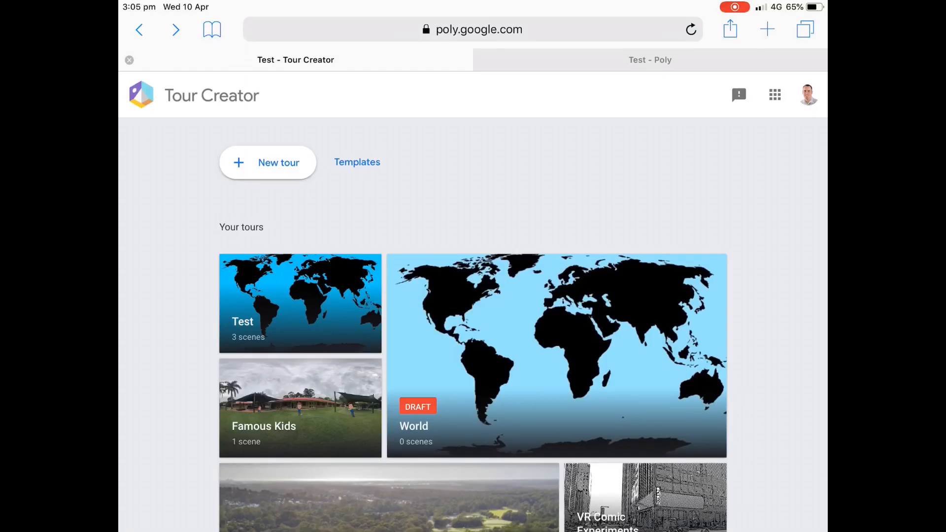
# Step: Create a new tour titled 'Sky' with the exported night-sky factory image as cover
pyautogui.click(470, 29)
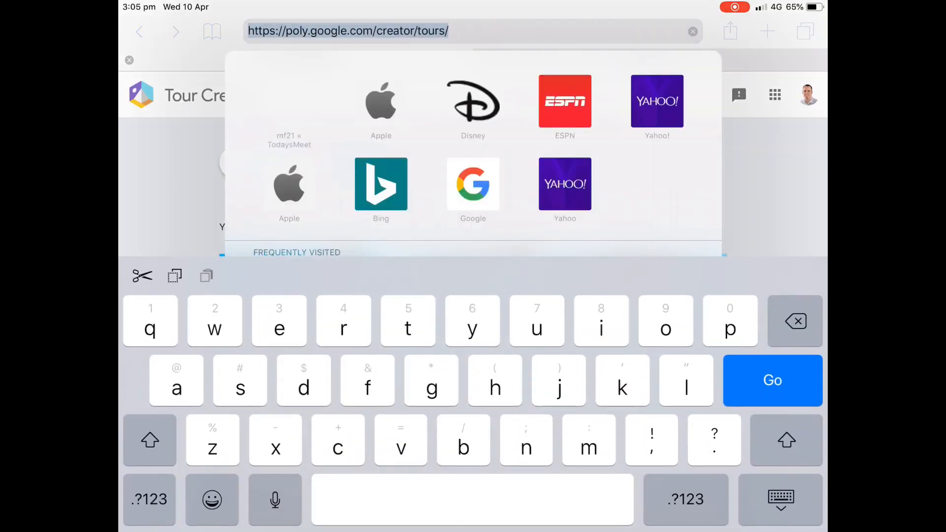
pyautogui.click(772, 379)
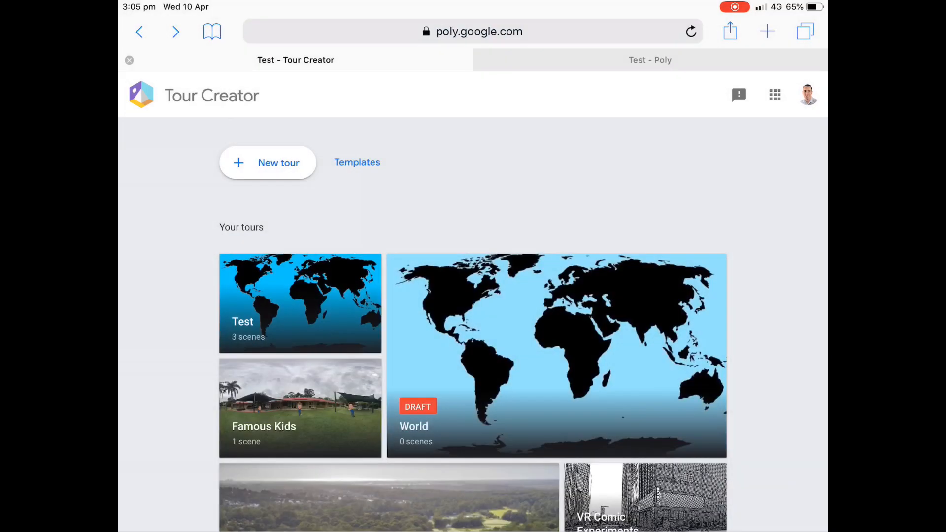
pyautogui.click(267, 162)
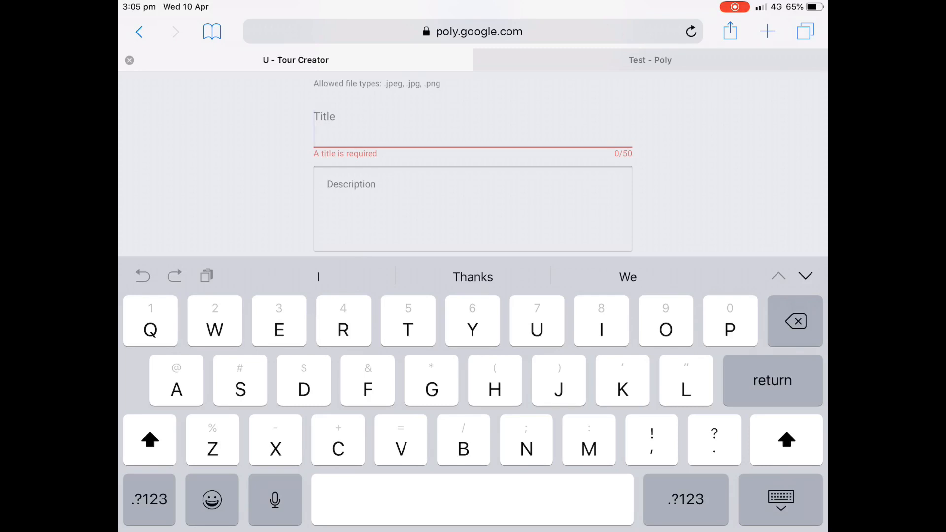
pyautogui.write('Sky')
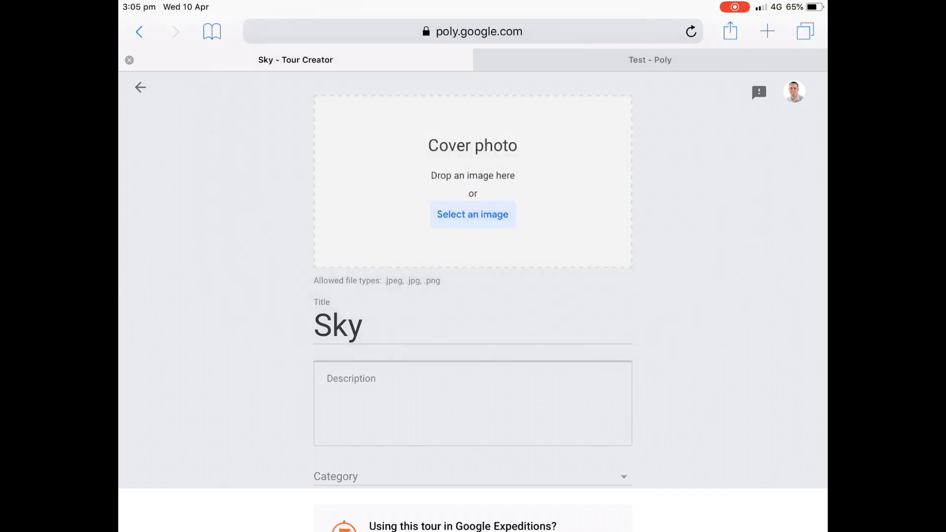
pyautogui.click(473, 214)
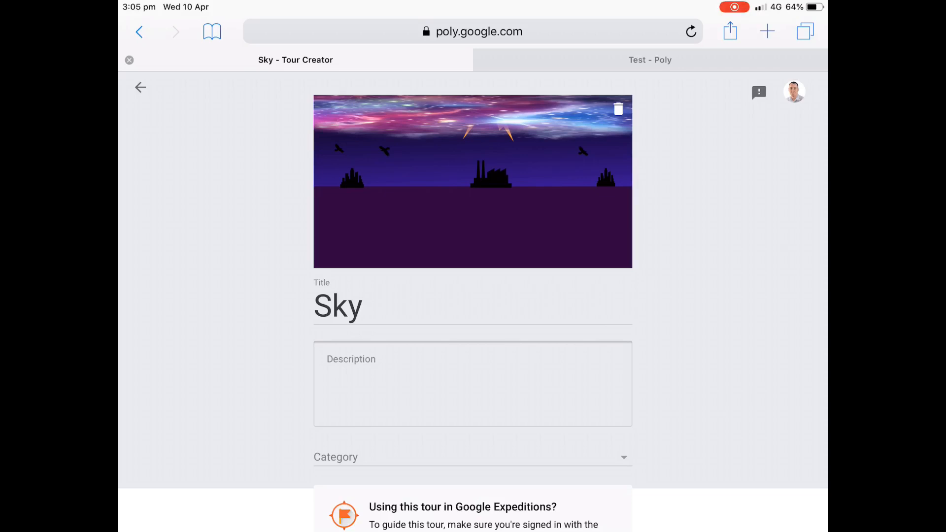
pyautogui.scroll(-3)
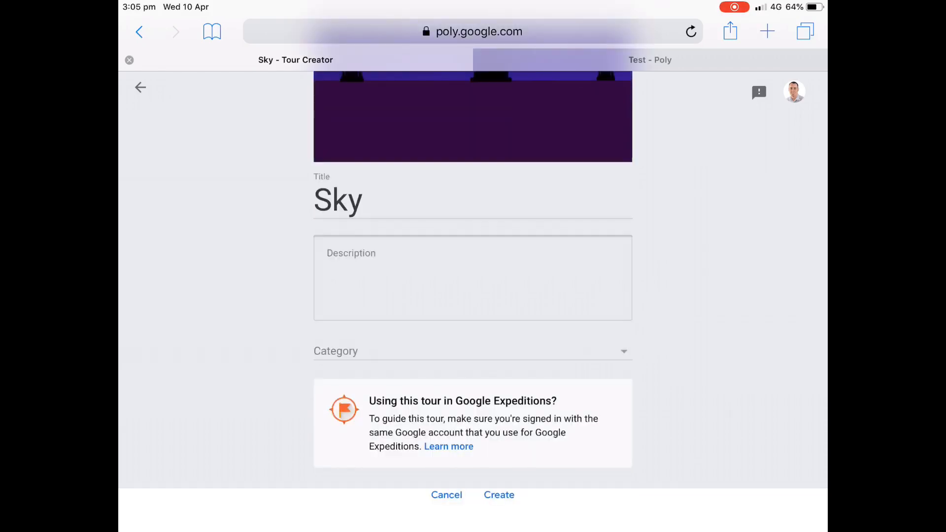
pyautogui.click(499, 494)
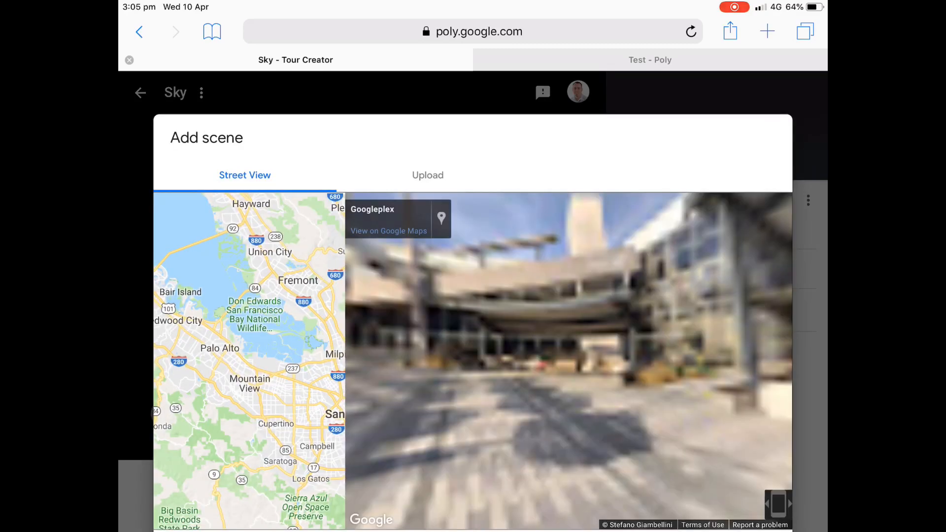
# Step: Upload the exported night-sky image from Photo Library as a 360° scene and clear its default title
pyautogui.click(427, 174)
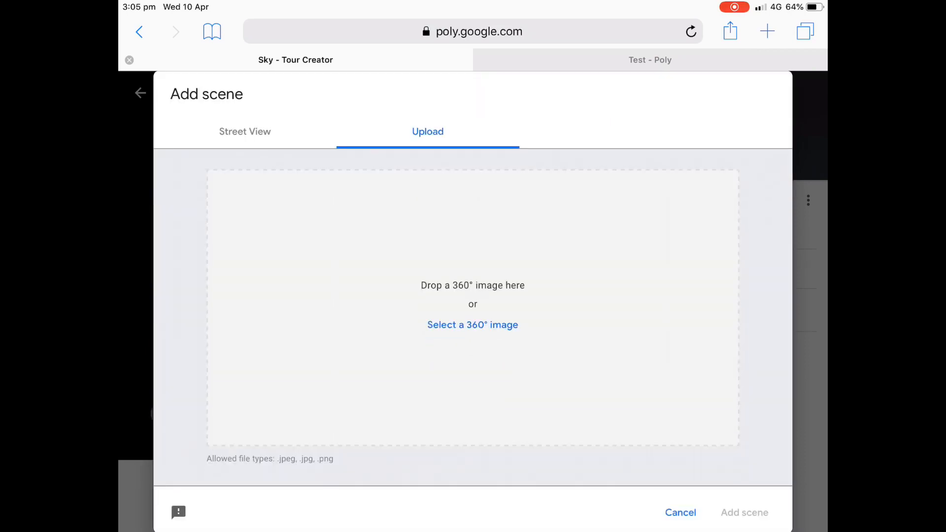
pyautogui.click(473, 325)
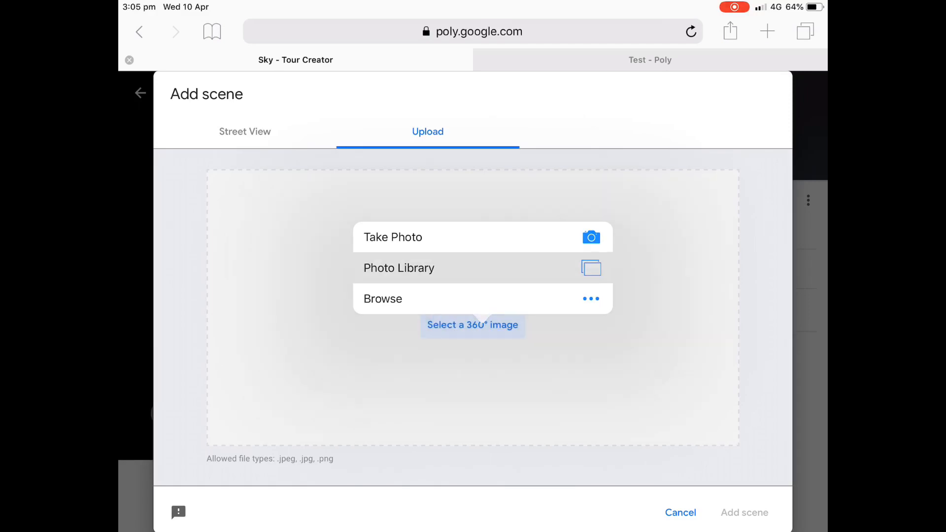
pyautogui.click(398, 268)
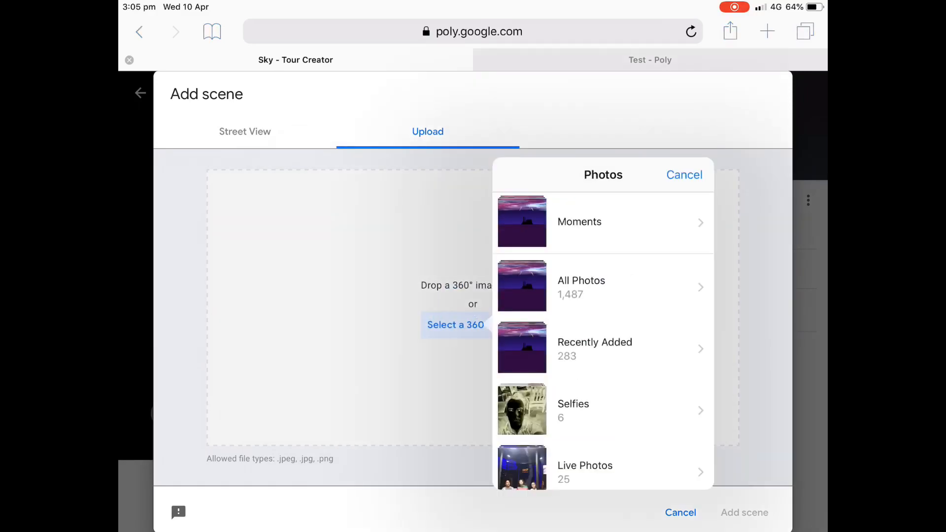
pyautogui.click(581, 287)
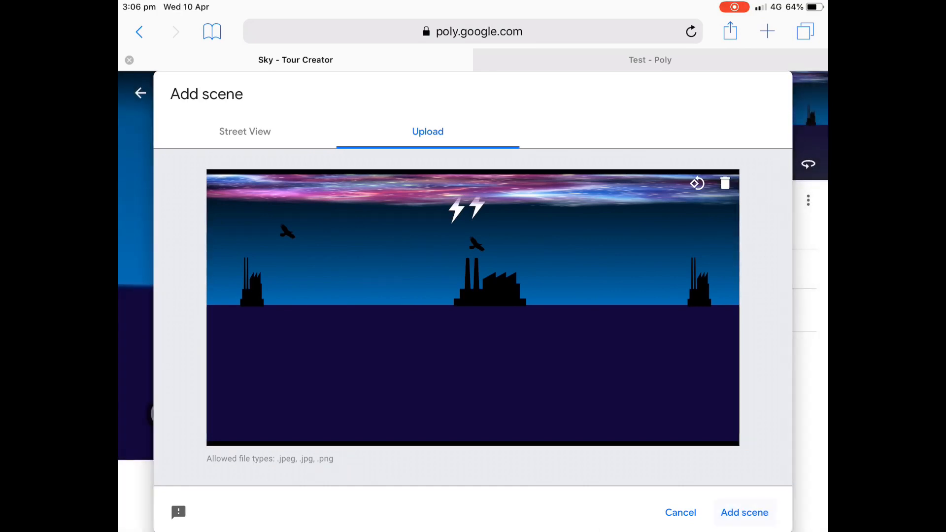
pyautogui.click(744, 513)
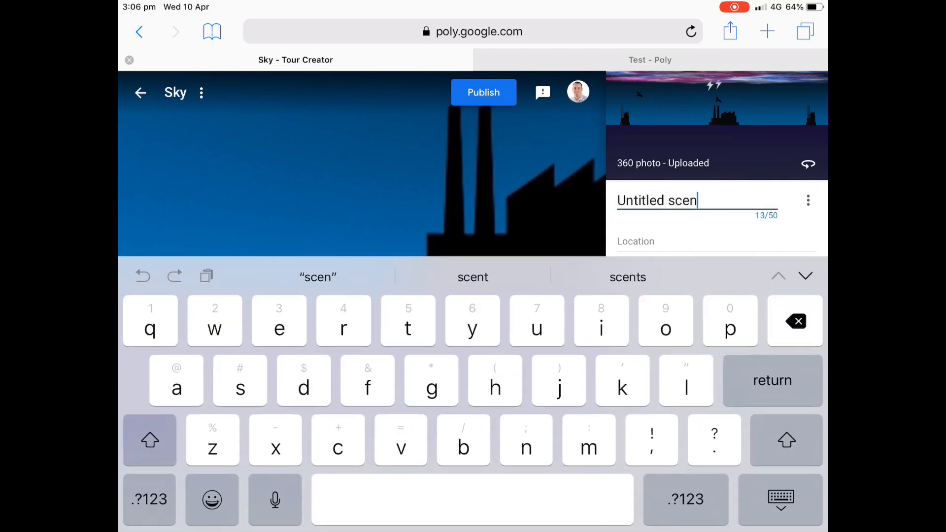
pyautogui.click(795, 321)
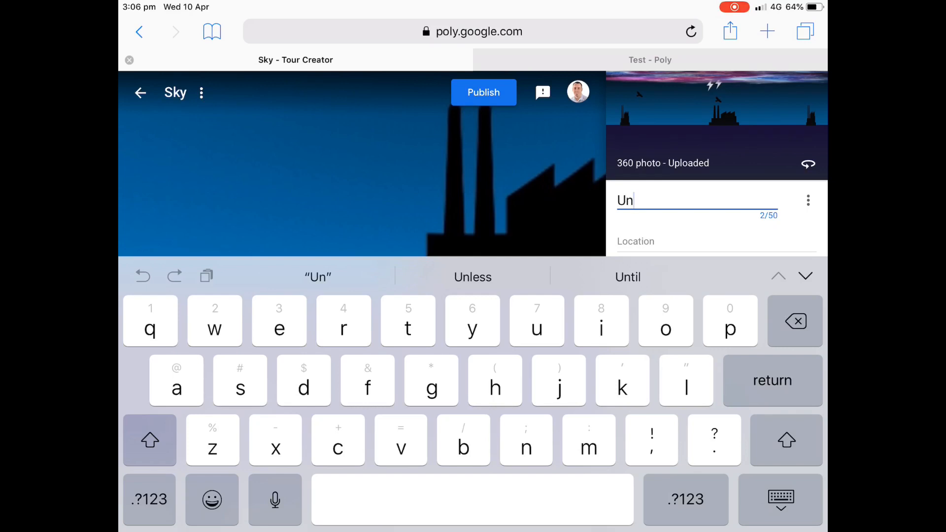
pyautogui.click(794, 321)
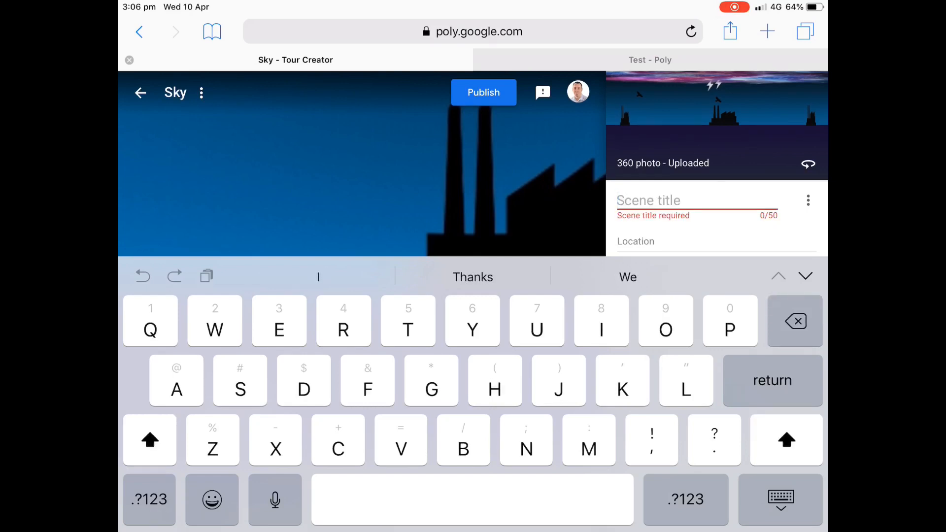
# Step: Title the scene 'Sky', publish the tour with Unlisted visibility, and view it
pyautogui.write('Sky')
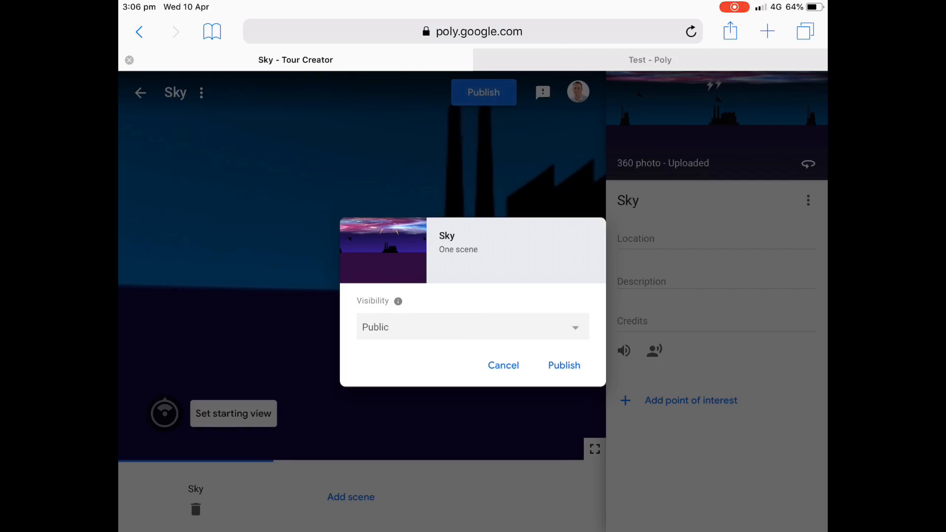
pyautogui.click(472, 327)
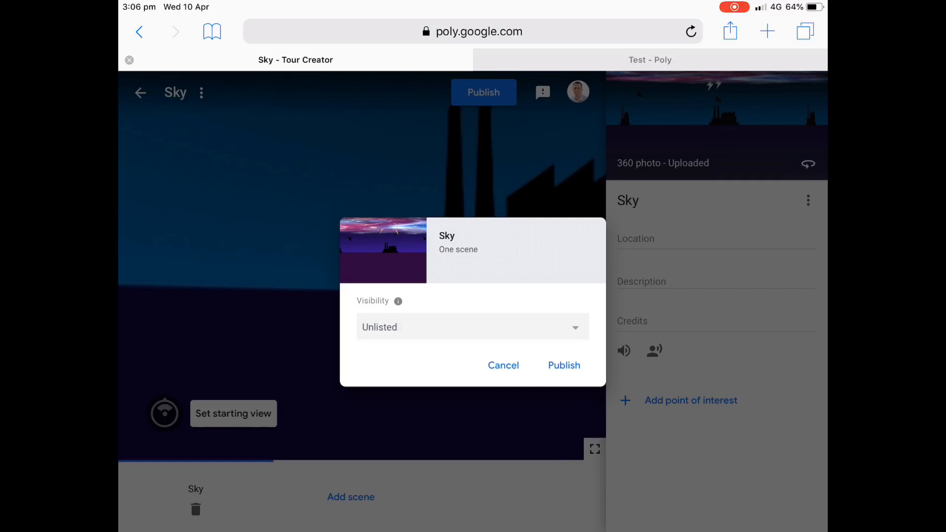
pyautogui.click(563, 365)
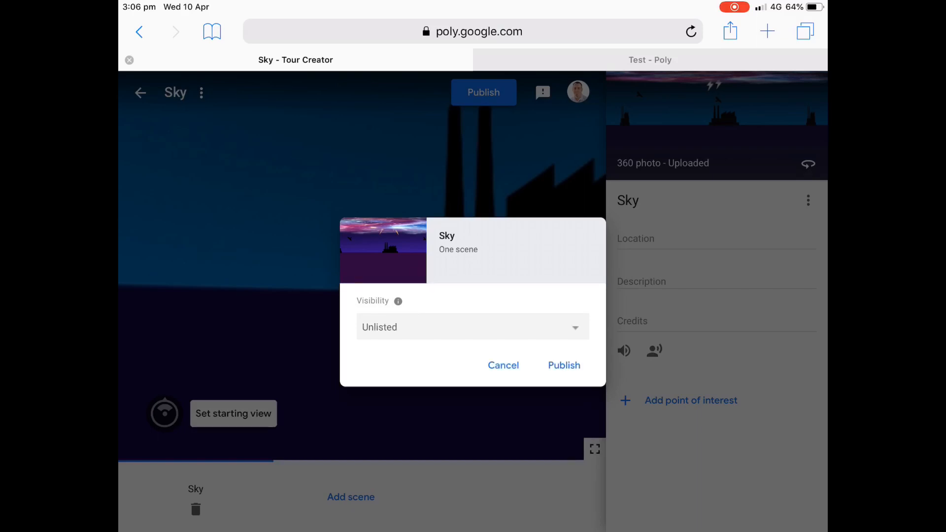
pyautogui.click(564, 365)
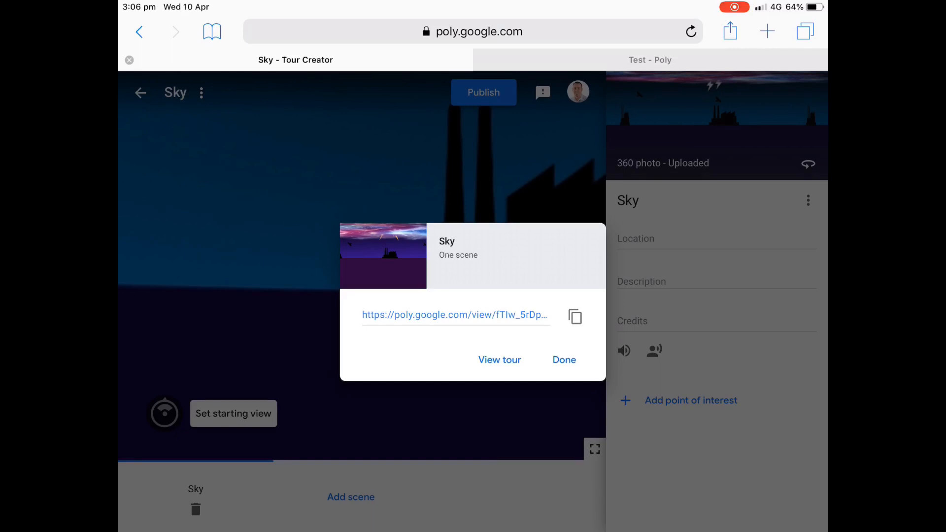
pyautogui.click(499, 359)
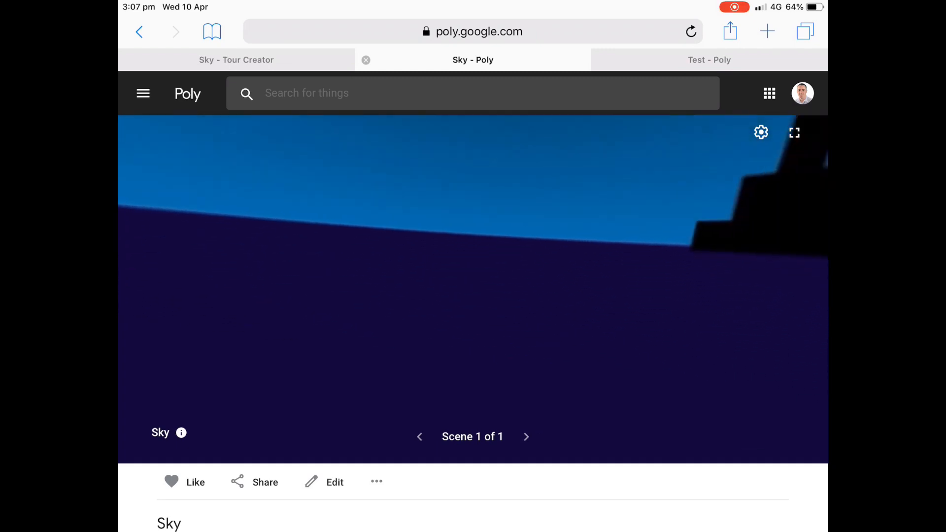
# Step: Leave the Poly tour viewer for the iPad home screen
pyautogui.press('home')
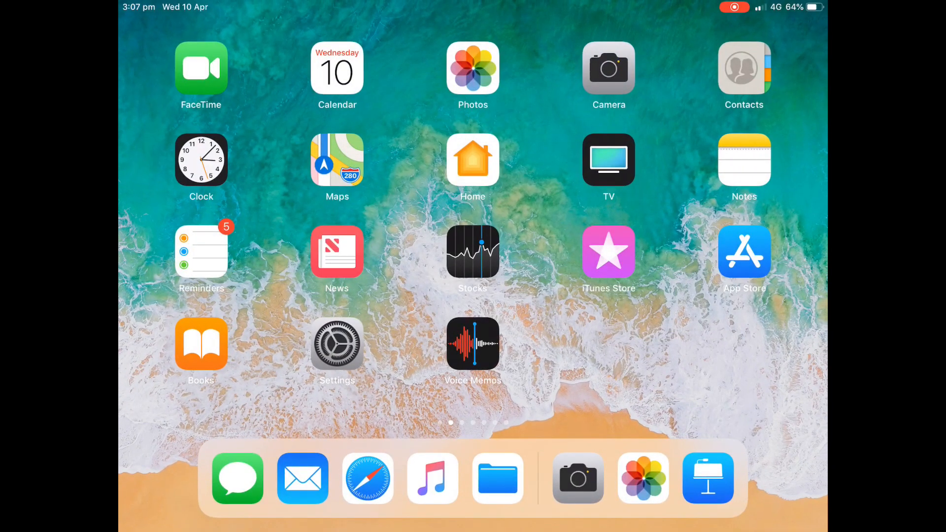
# Step: Reopen the night-sky presentation from the Dock and select slide 1's indigo ground rectangle
pyautogui.click(707, 478)
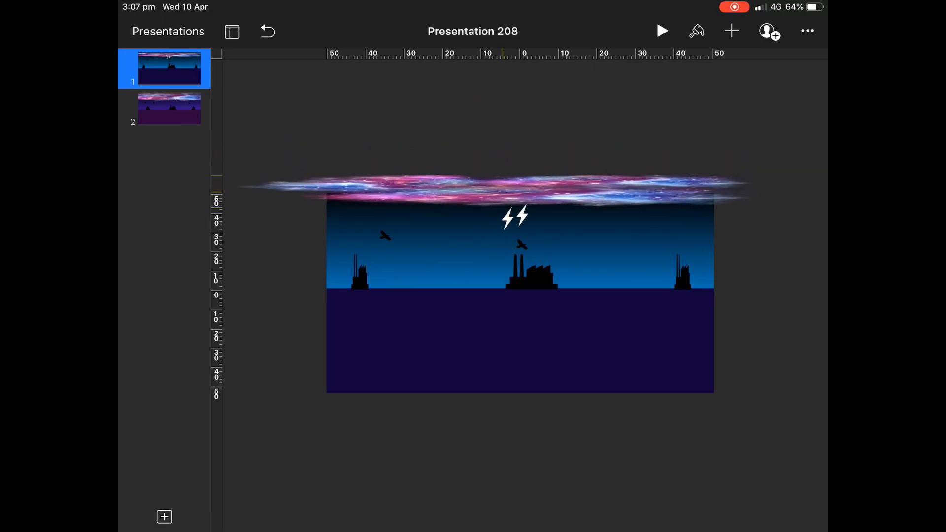
pyautogui.click(519, 341)
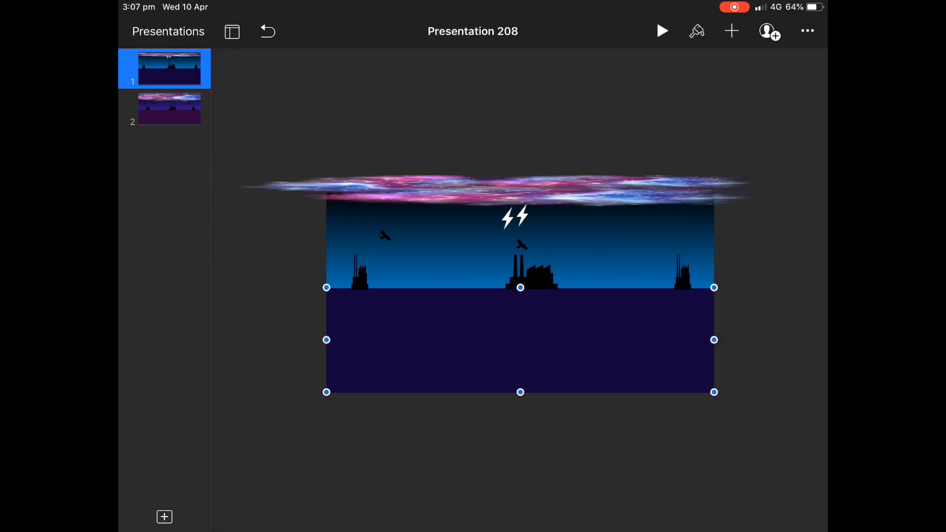